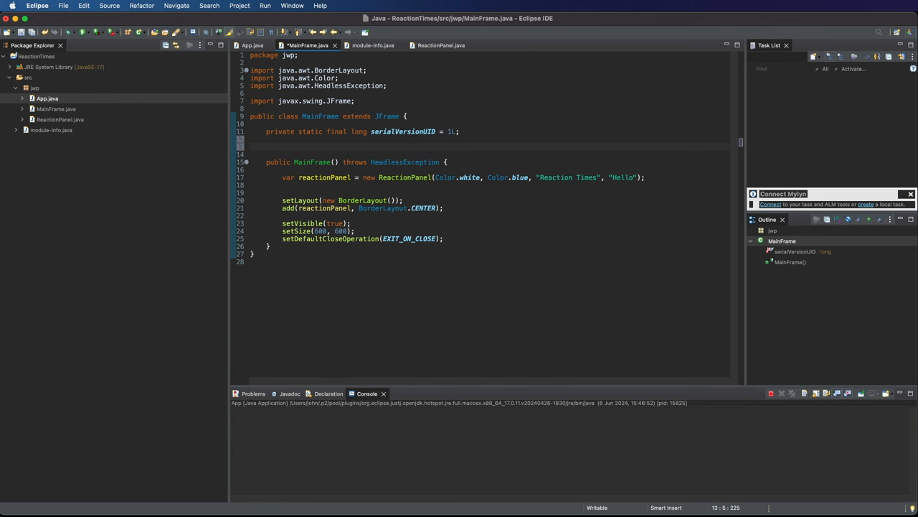
Step: Declare a private ReactionPanel greetPanel field initialised with a new ReactionPanel
type("private")
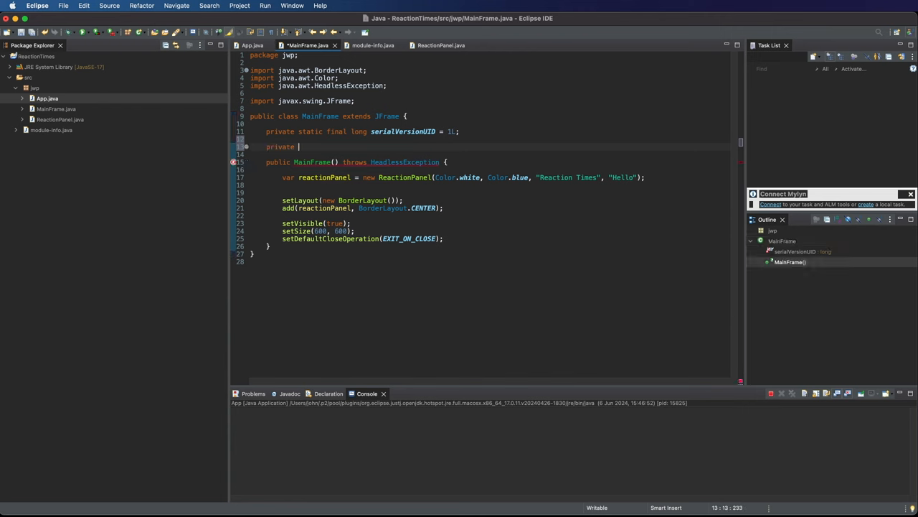
type("Reaction")
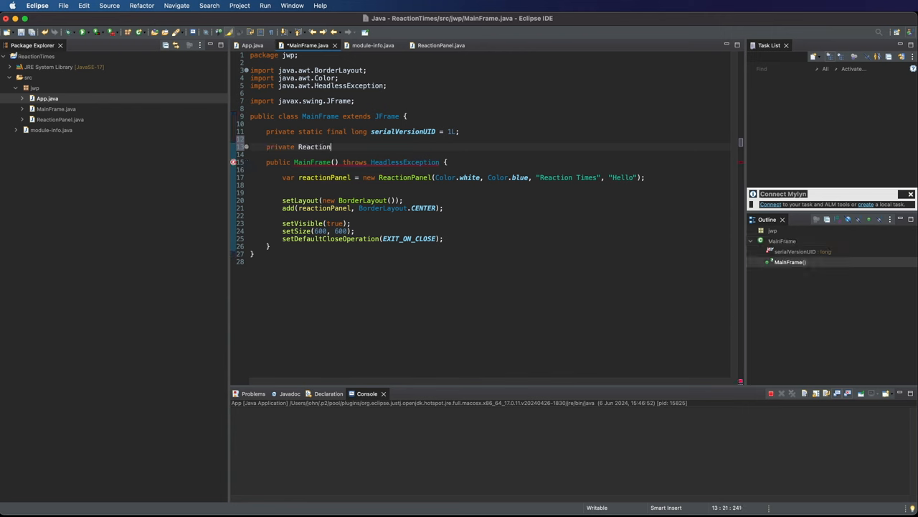
type("Panel greetPanel")
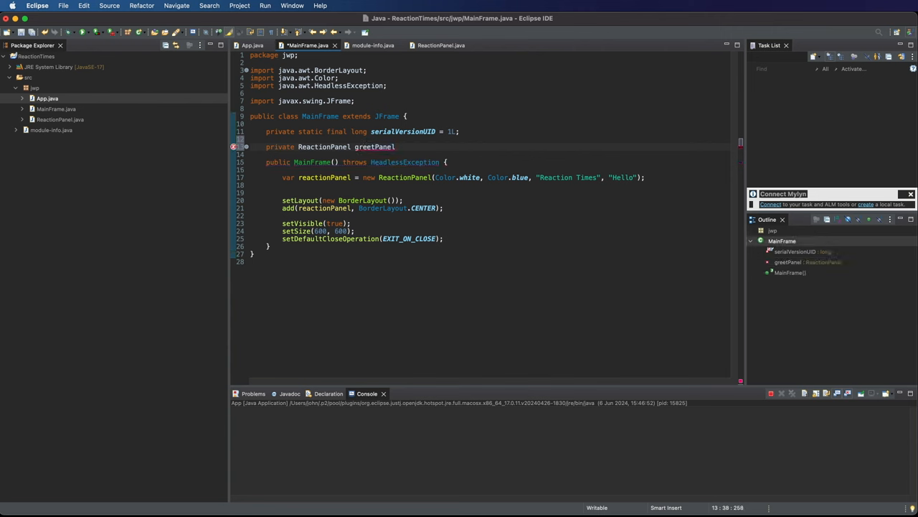
type("=")
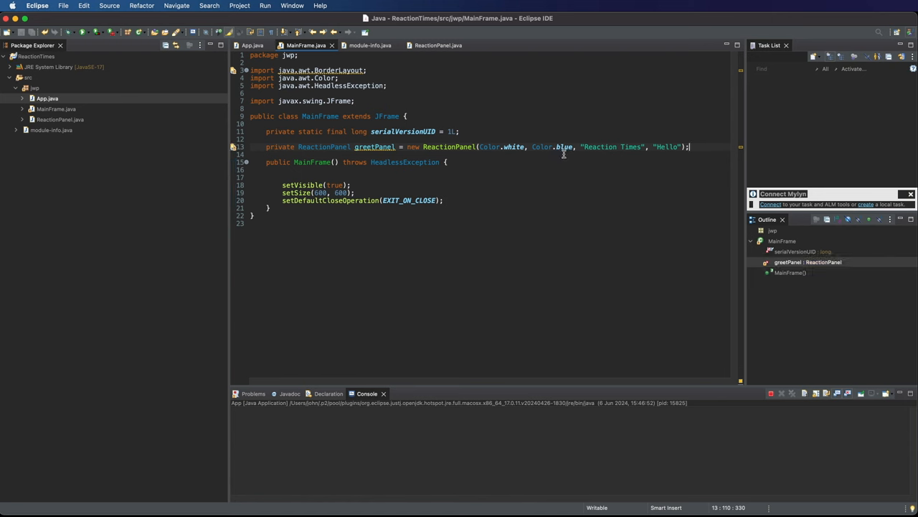
Step: Edit greetPanel's title and message, then duplicate it into waitPanel and clickPanel fields
left_click(641, 146)
type("r")
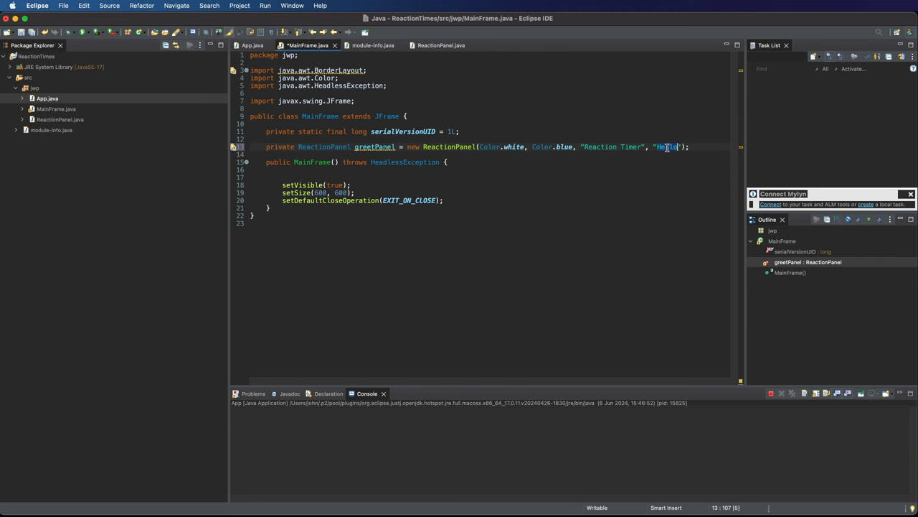
type("Click or press spac")
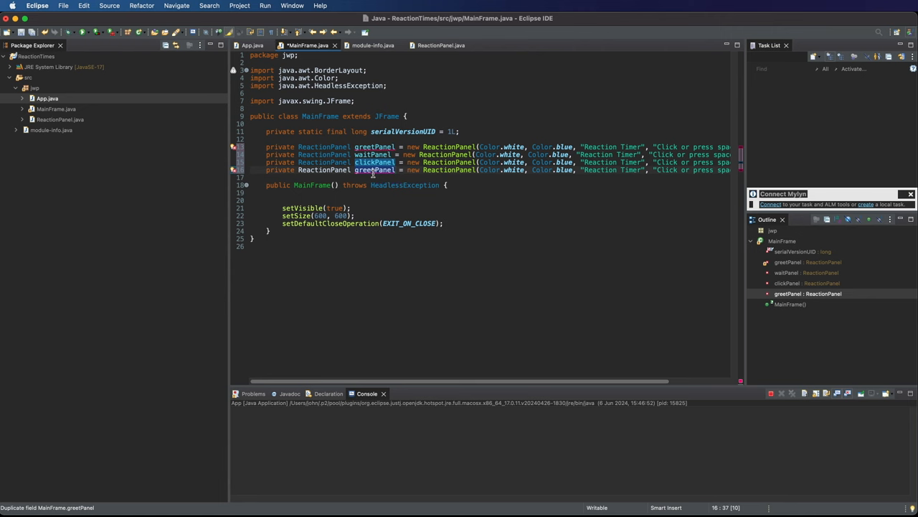
Step: Rename the copy to resultPanel and retitle the wait, click and result panels ('Reaction time: 0 ms')
type("result")
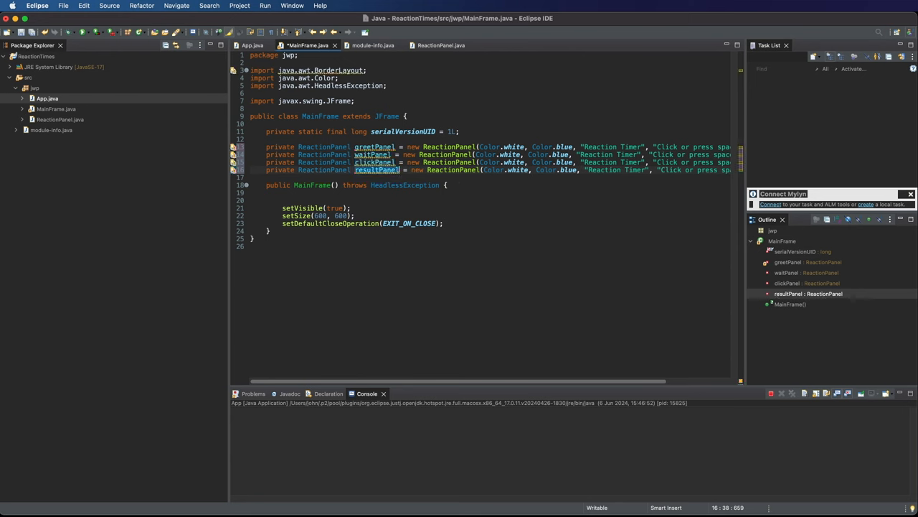
mouse_move(704, 358)
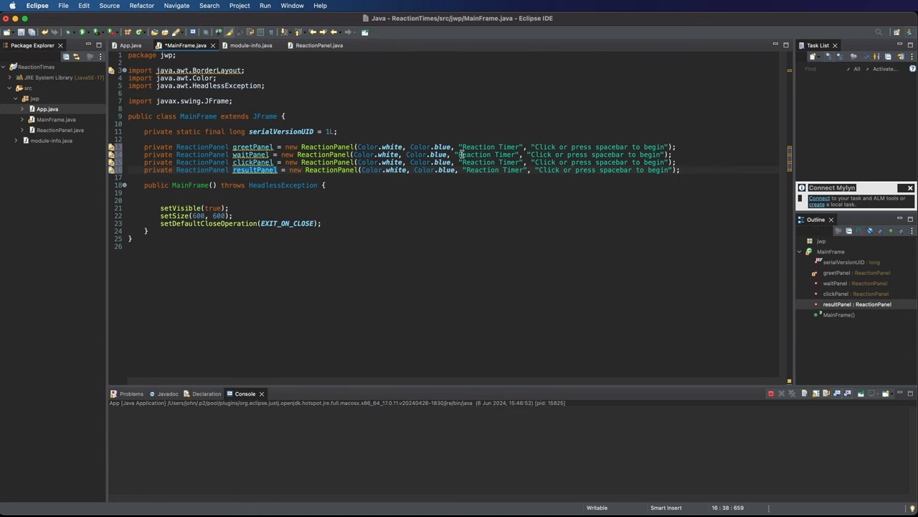
double_click(490, 154)
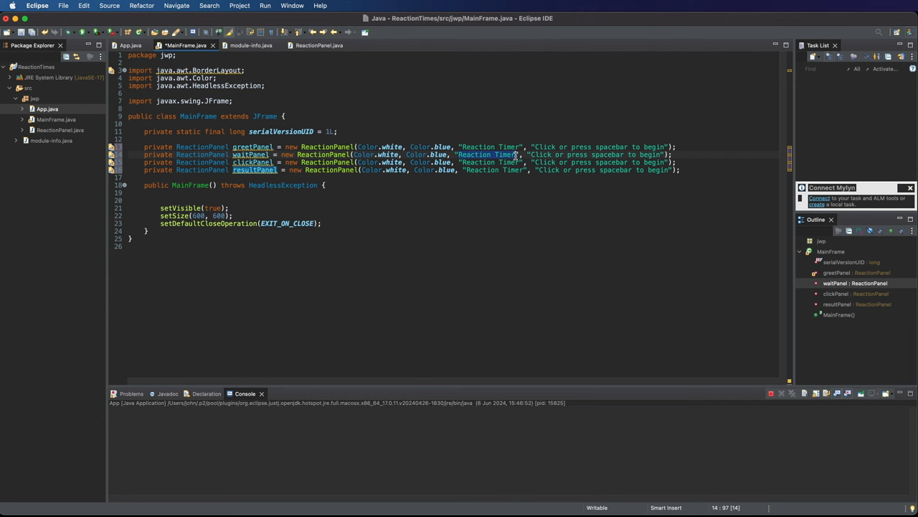
type("Wait")
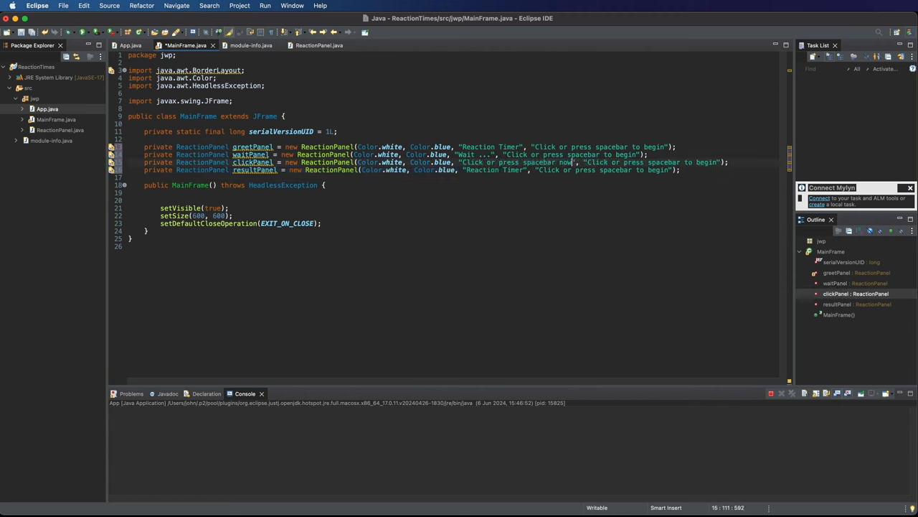
type("now")
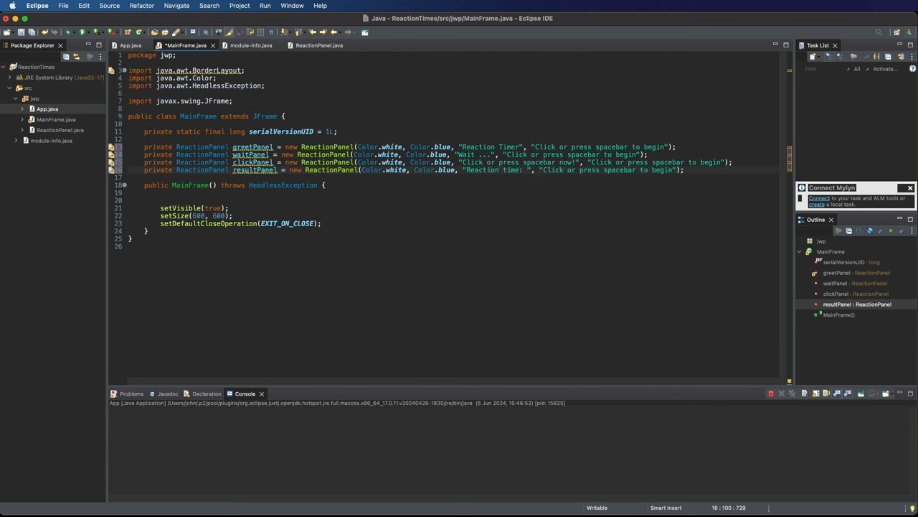
type("0 ms")
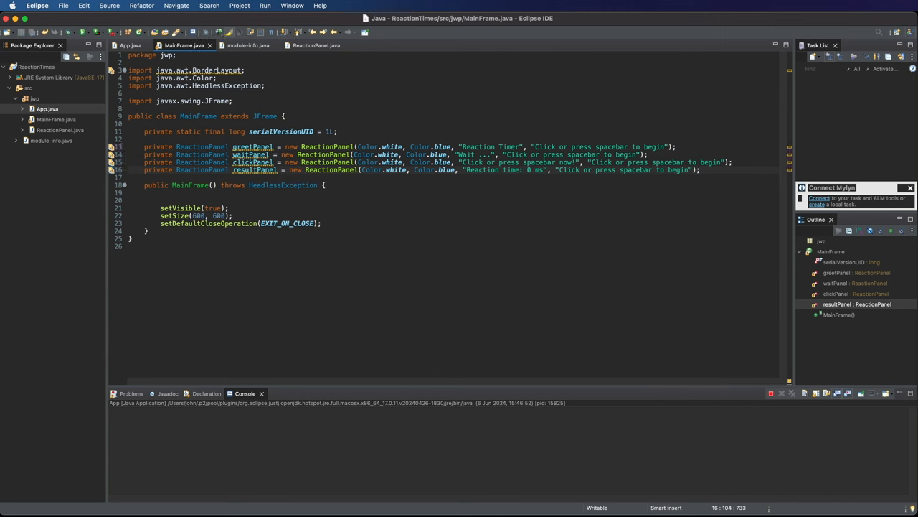
Step: Rewrite the wait, click and result messages, e.g. the colour change and 'Be as fast as possible.'
left_click(543, 170)
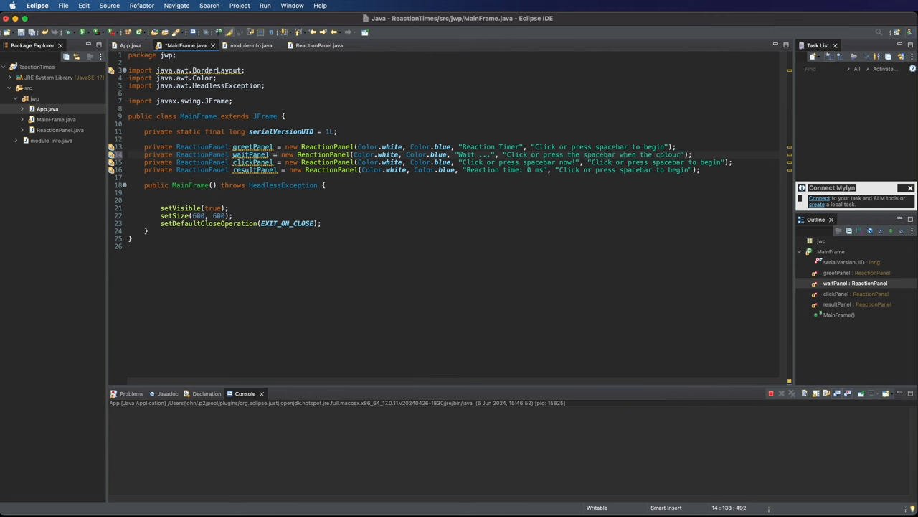
type("changes.")
left_click(431, 162)
type("Be")
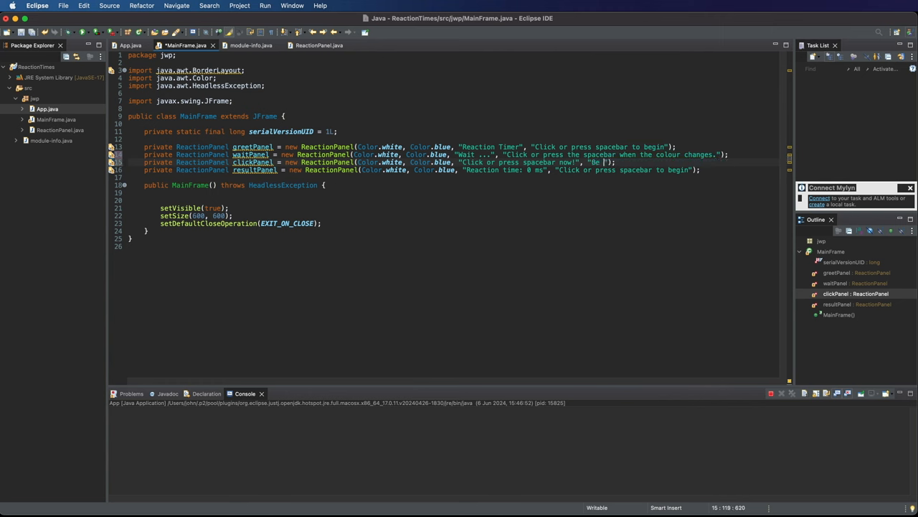
type("as fast as possible.")
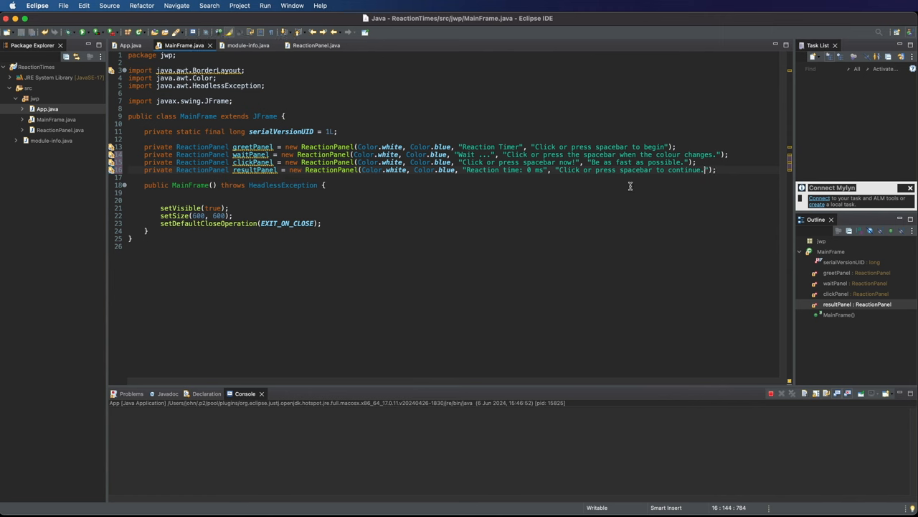
mouse_move(441, 232)
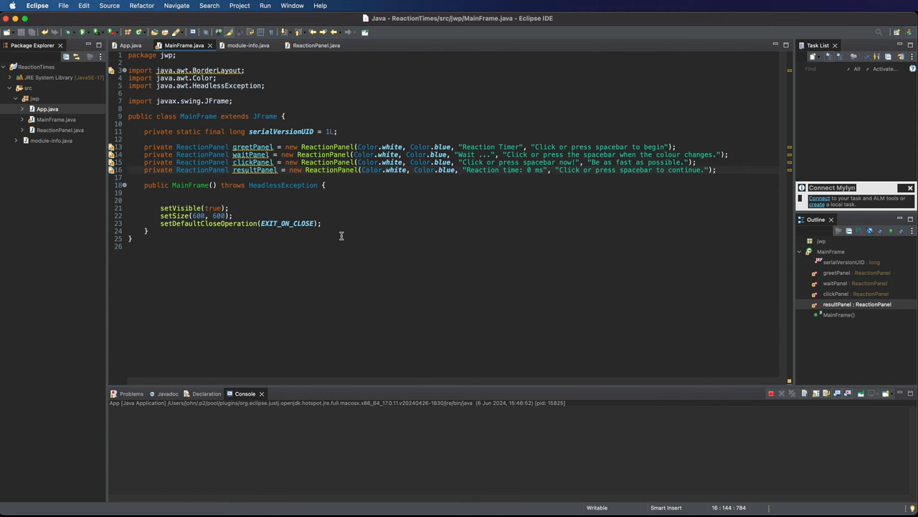
mouse_move(713, 173)
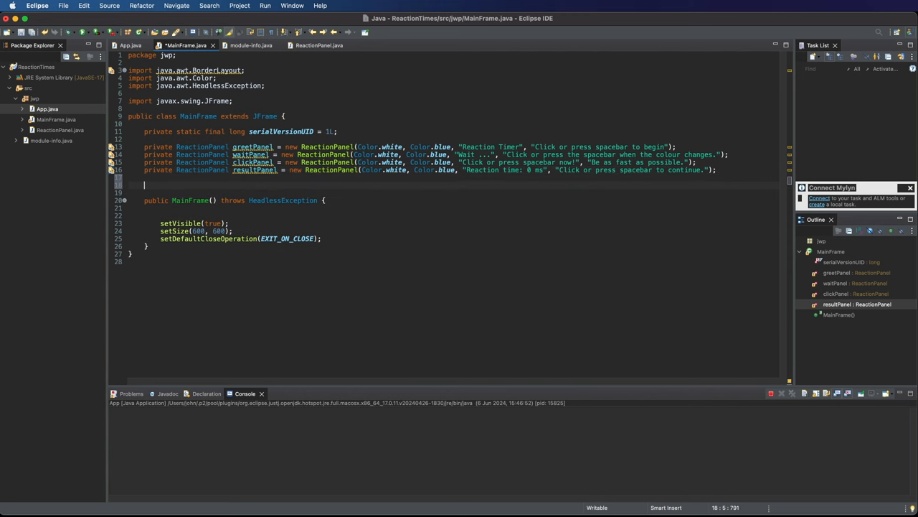
Step: Add a private CardLayout field cl = new CardLayout(), importing java.awt.CardLayout
type("private CardL")
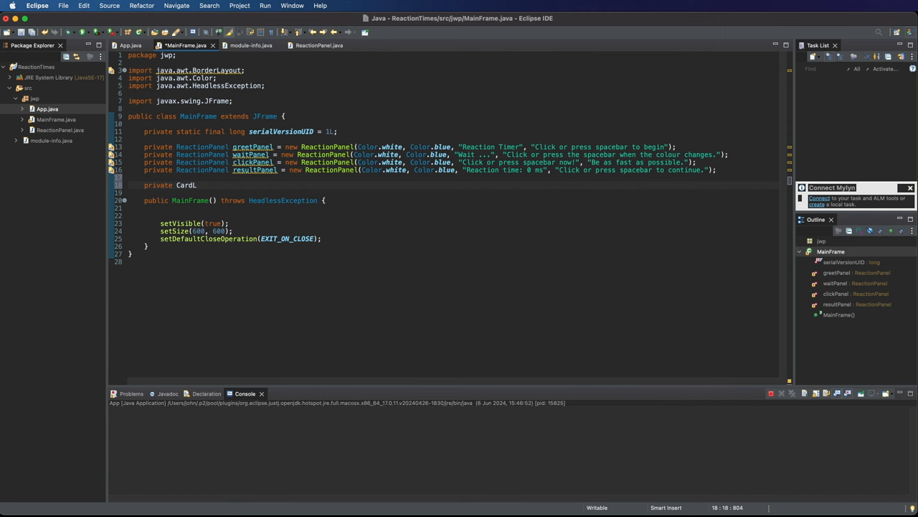
type("ayout")
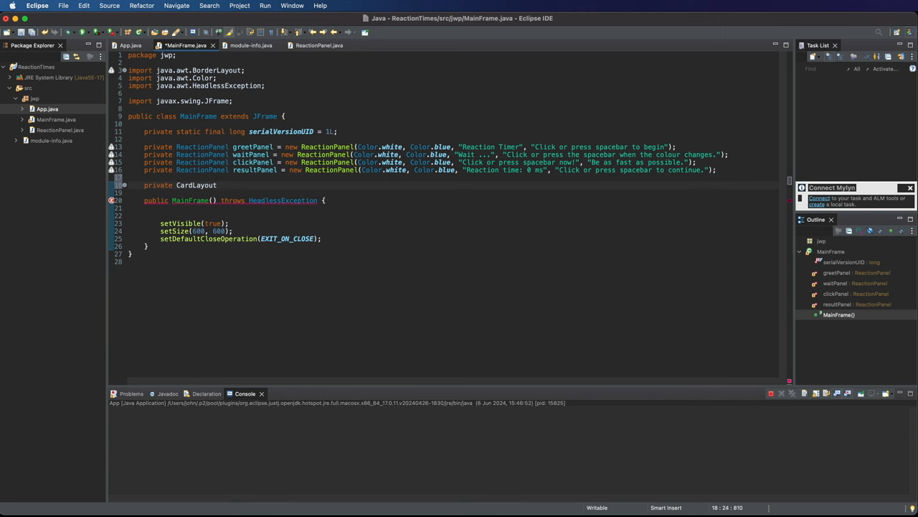
type("cl")
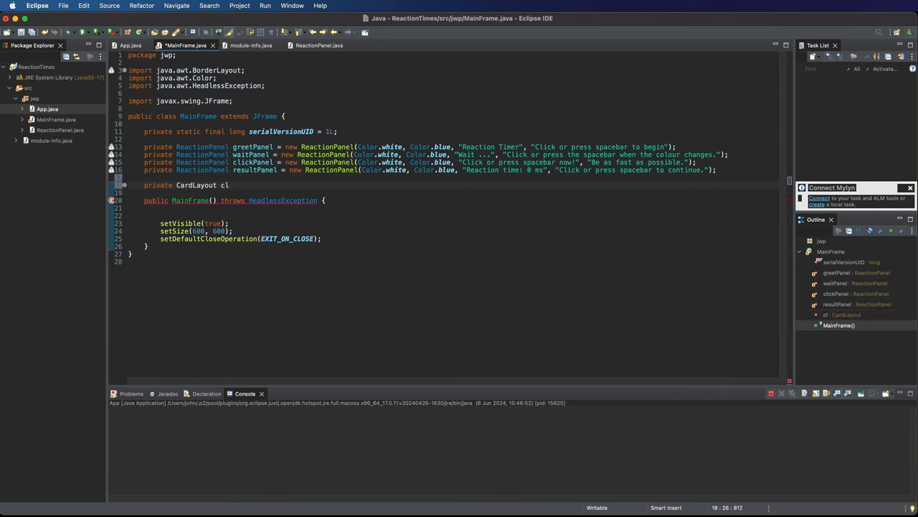
type("&")
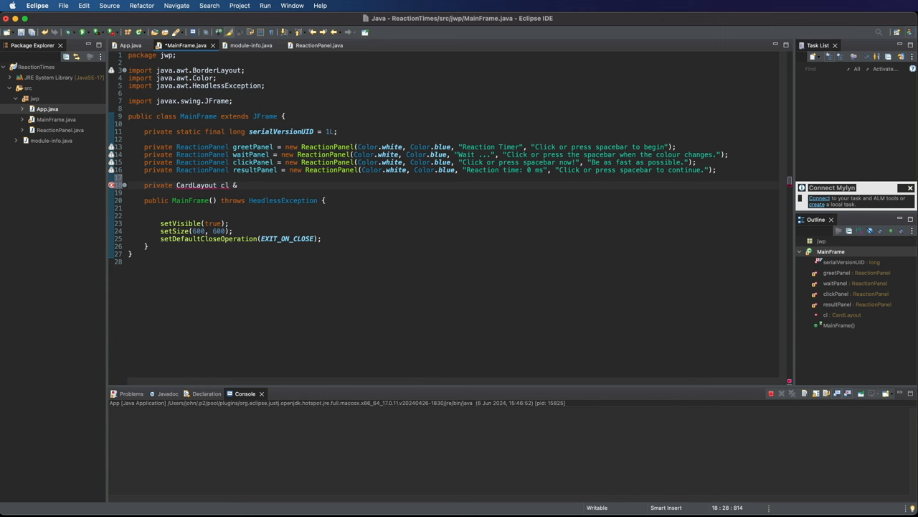
type("= new Car")
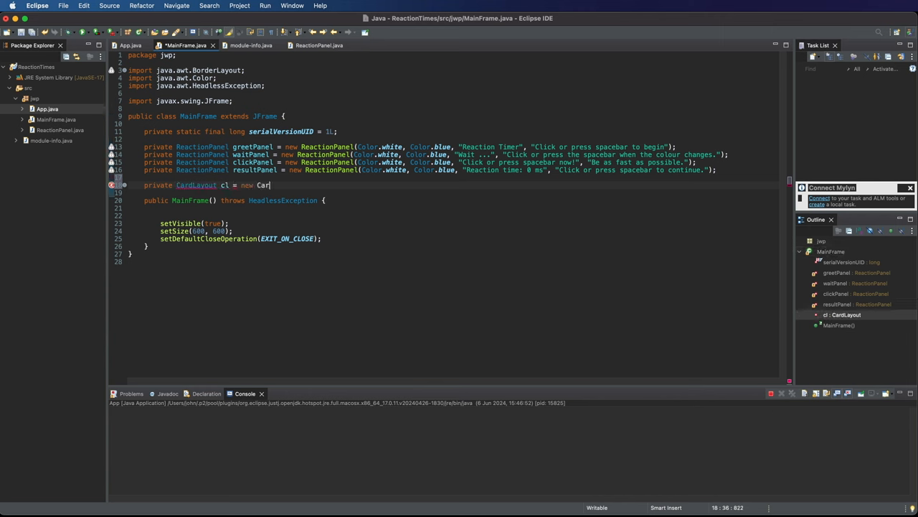
type("dLayout();")
left_click(452, 215)
type("s")
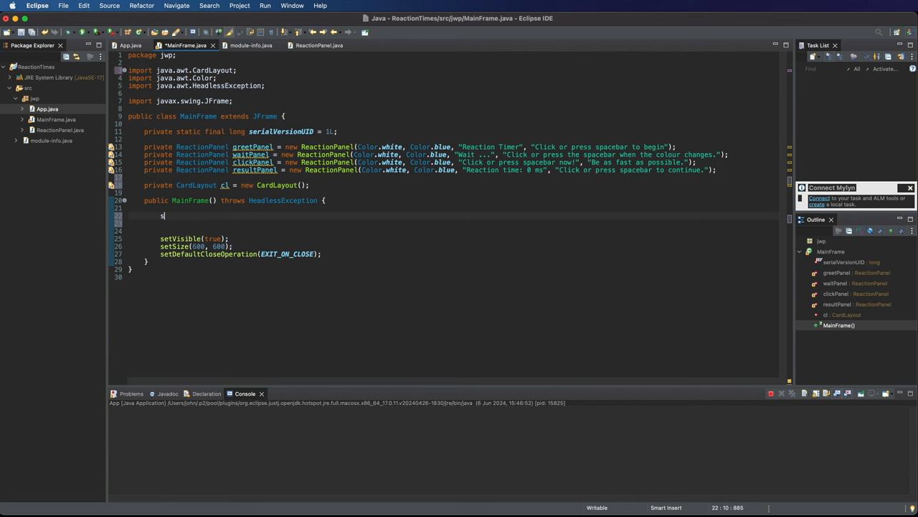
Step: Call setLayout(cl) in the MainFrame constructor, add blank lines below, and save
type("etLaz")
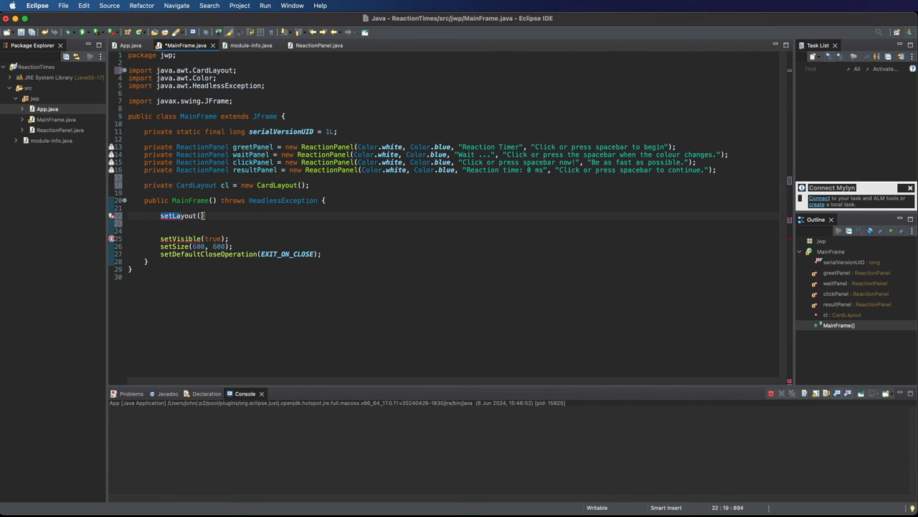
type("cl")
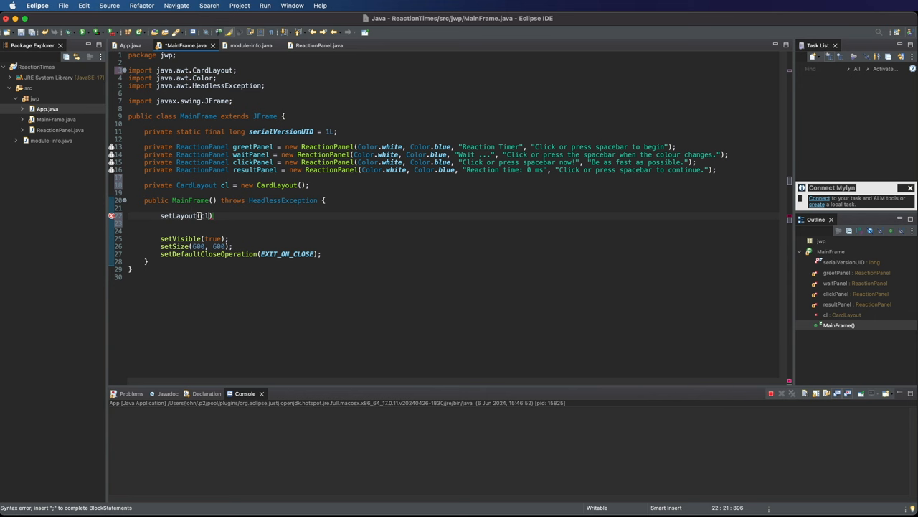
type("l")
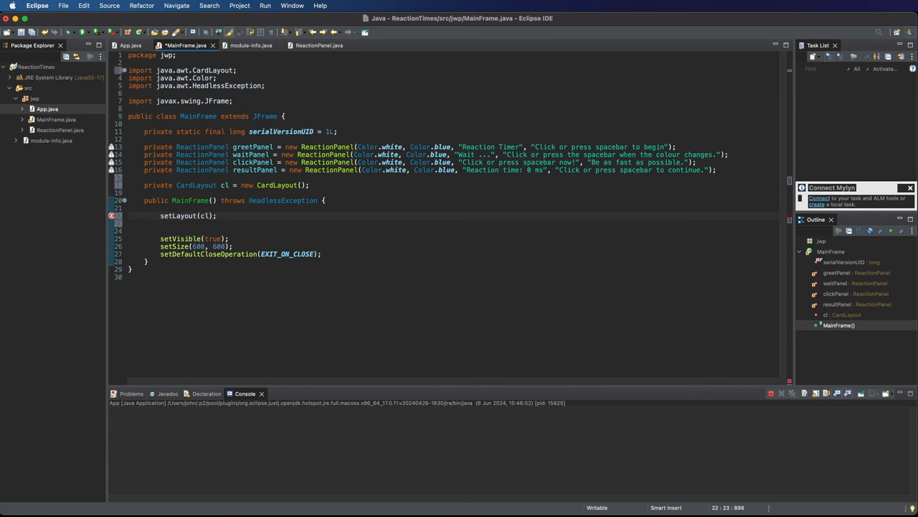
key("Enter")
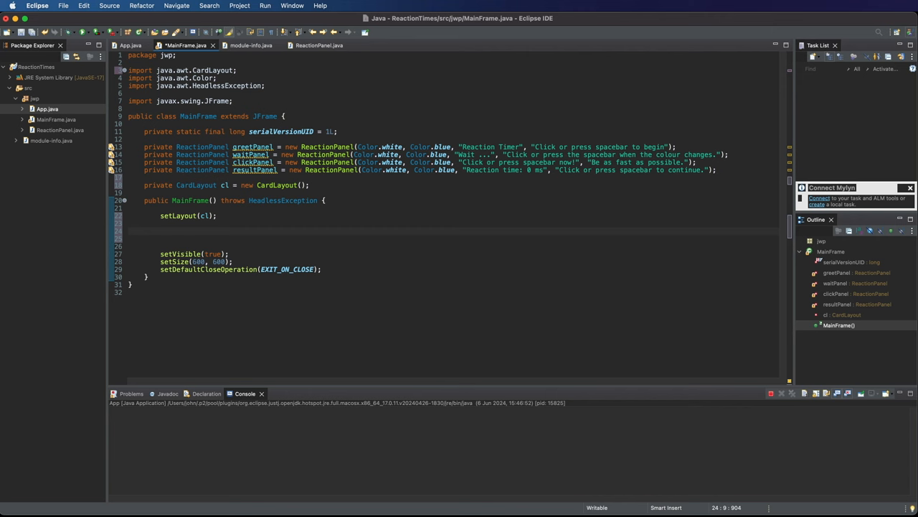
key("cmd+s")
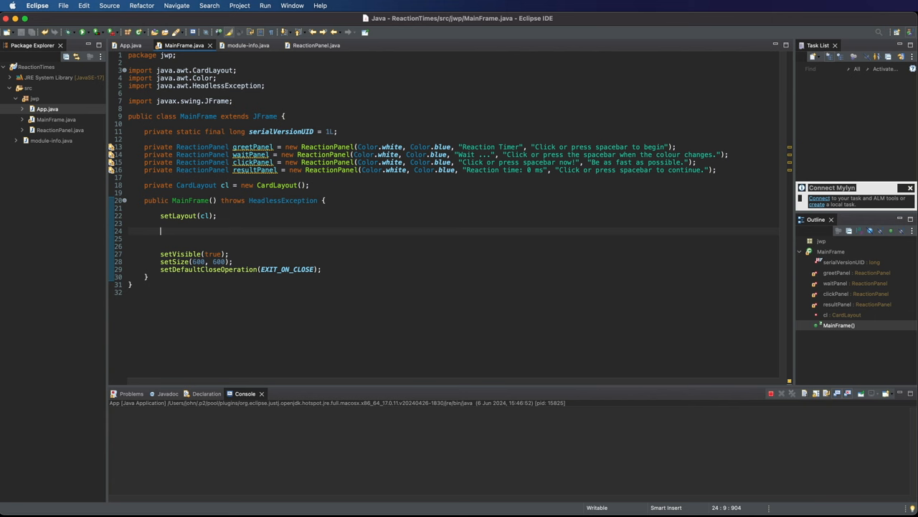
left_click(28, 88)
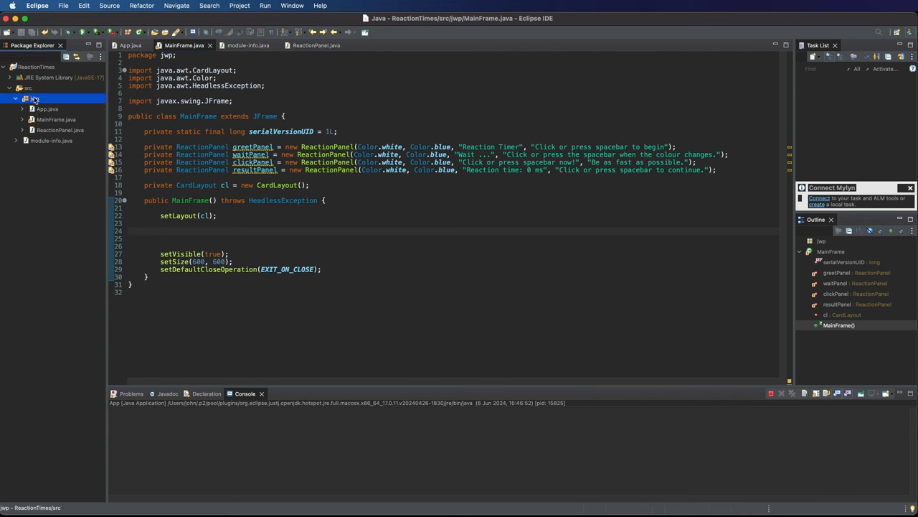
Step: Create a new enum named State in the jwp package
right_click(29, 98)
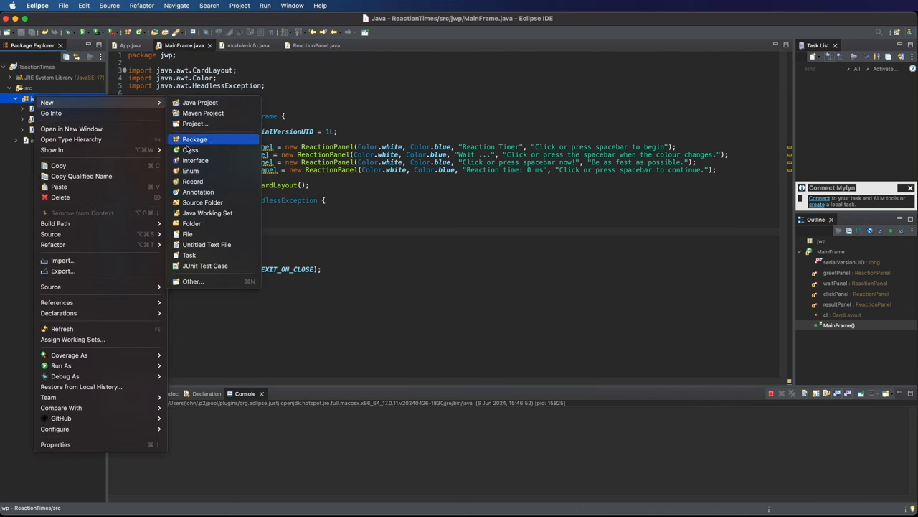
mouse_move(191, 170)
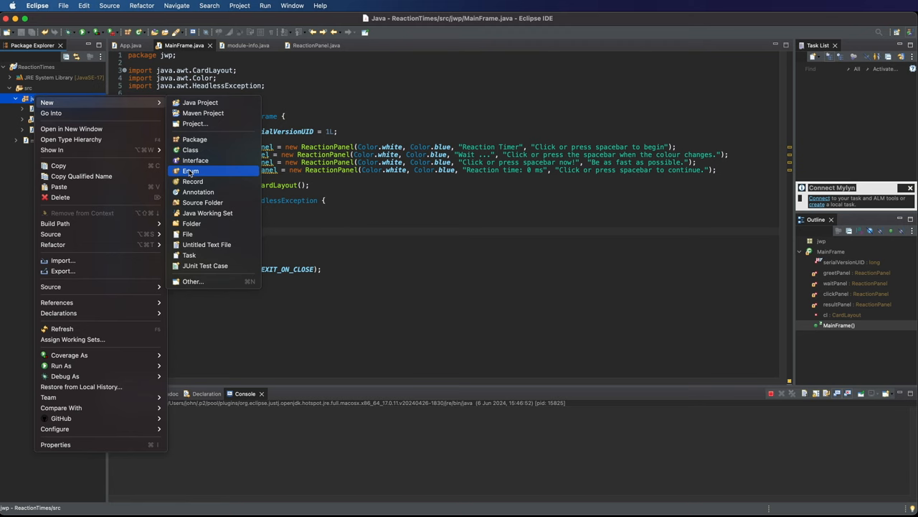
left_click(191, 171)
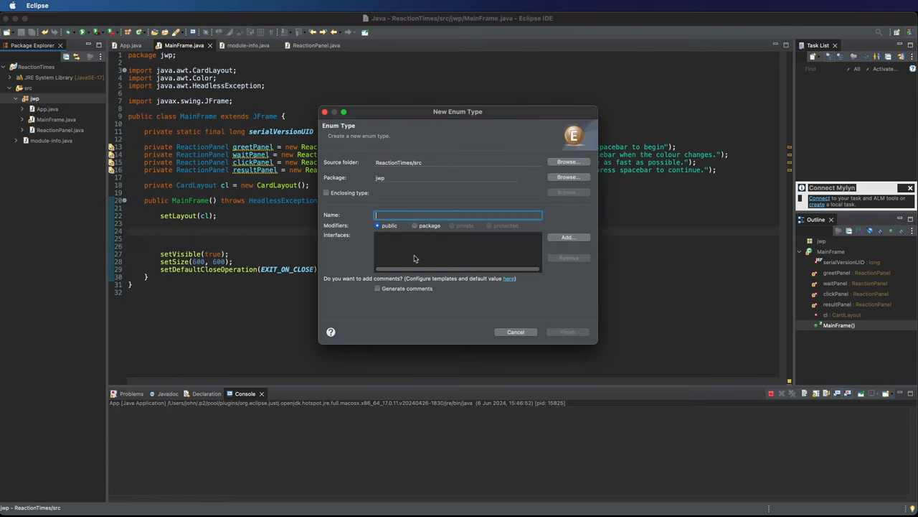
type("Start")
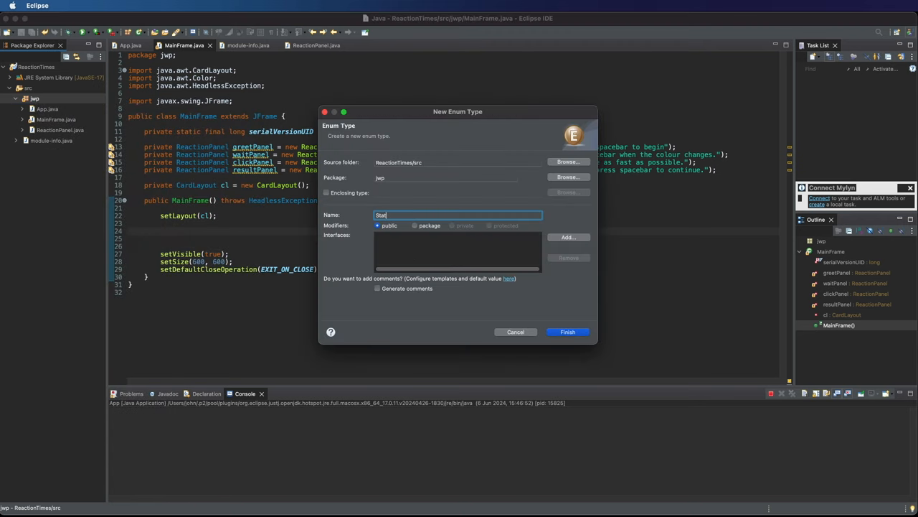
left_click(567, 331)
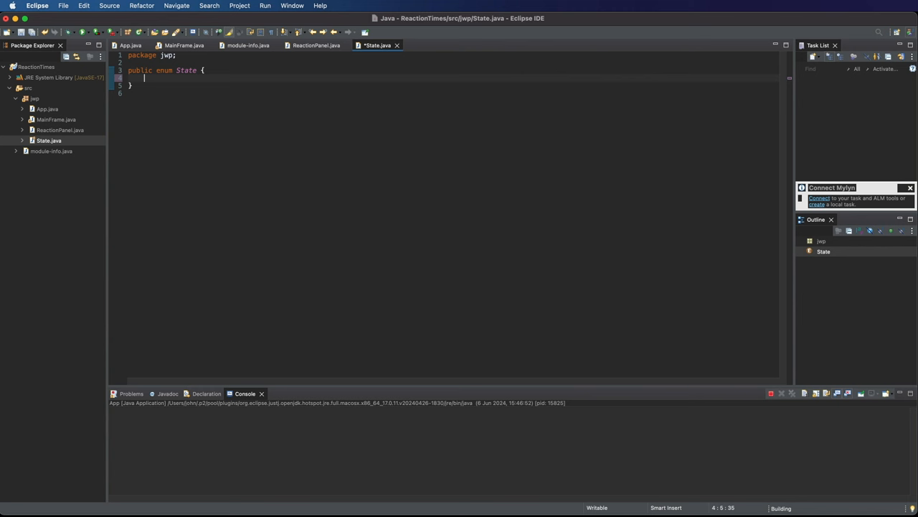
Step: Give the State enum the constants GREET, WAIT, CLICK and RESULTS
type("GREE")
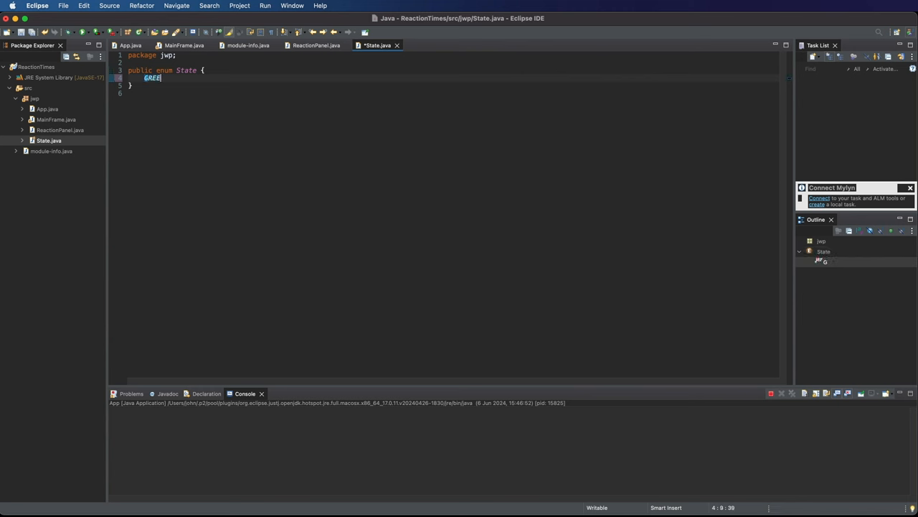
type("T, WAIT, CLICK")
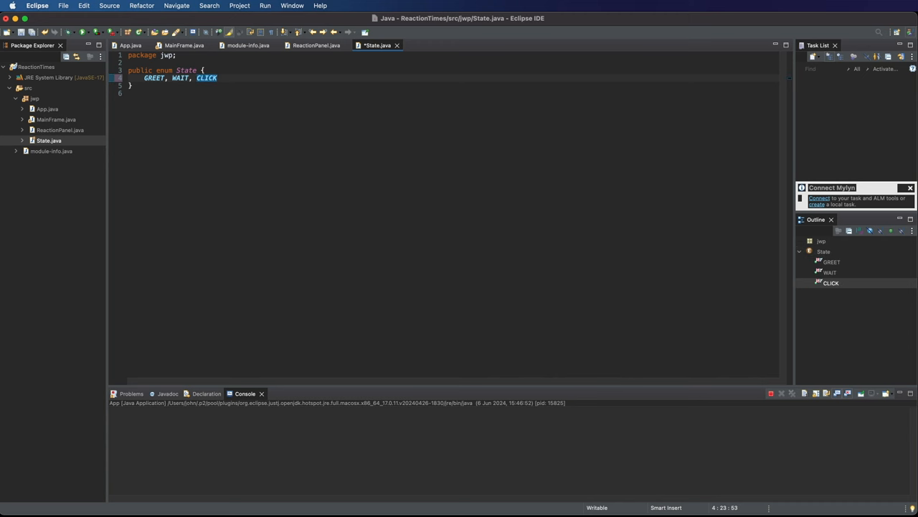
type(", RE")
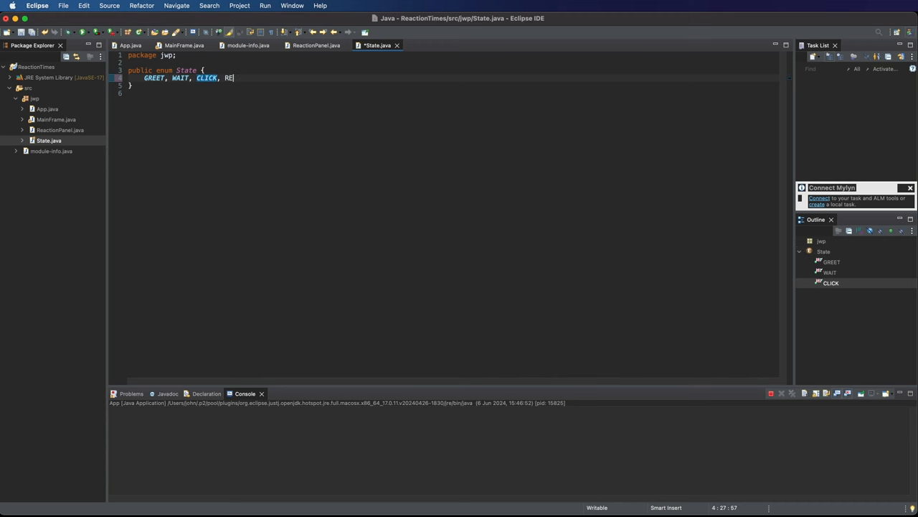
type("SULT")
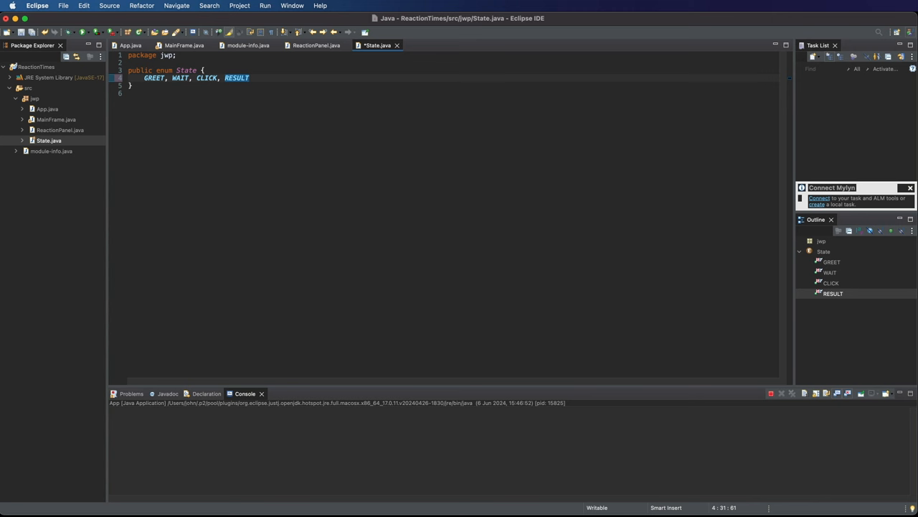
type("S")
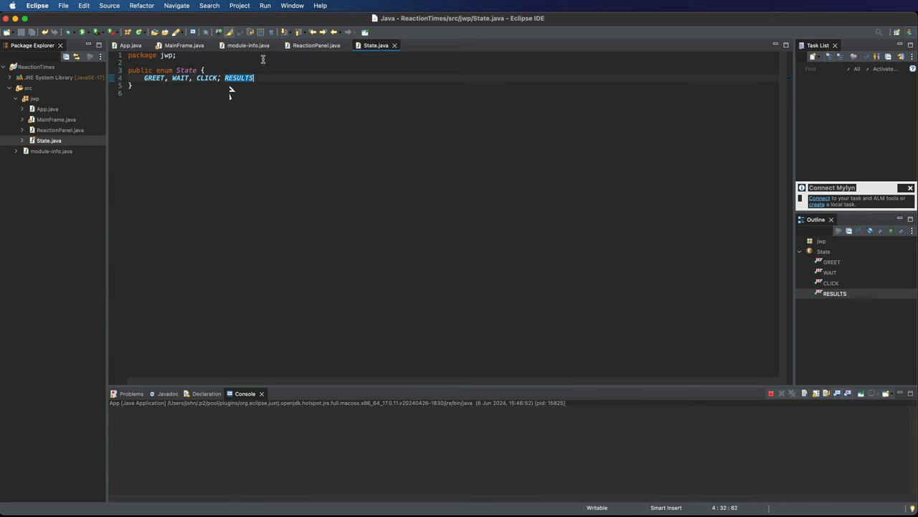
Step: Switch between the State and MainFrame editors, ending on MainFrame
left_click(185, 45)
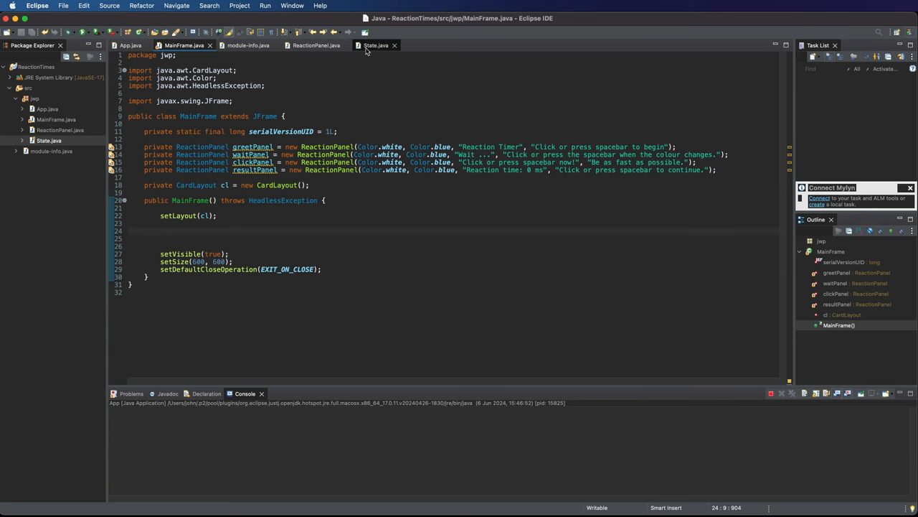
left_click(376, 45)
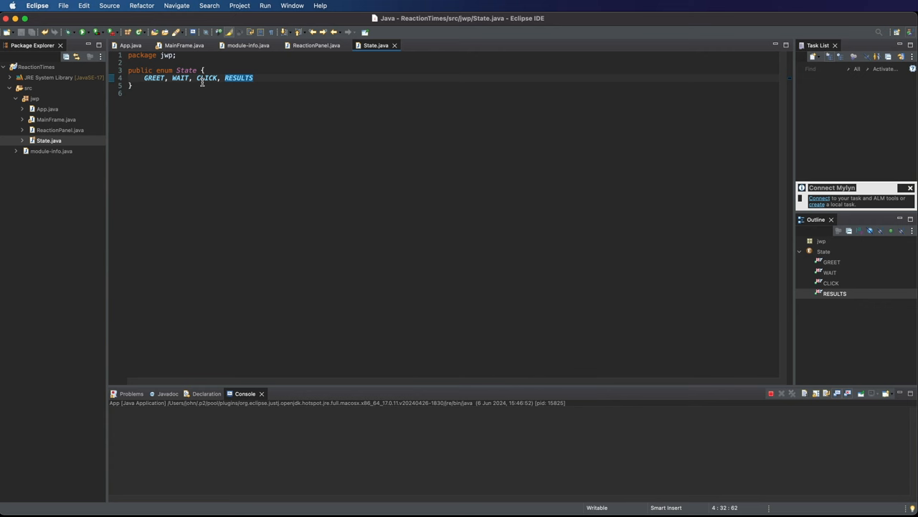
left_click(184, 45)
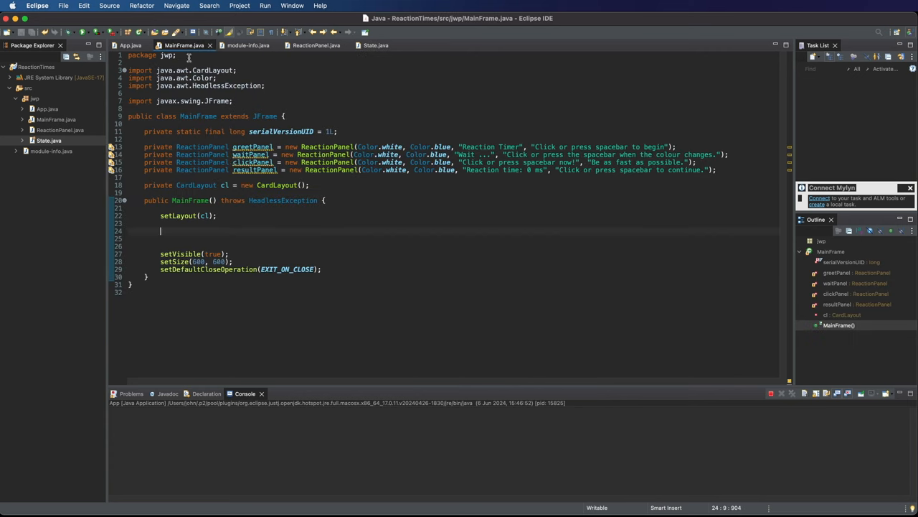
mouse_move(368, 54)
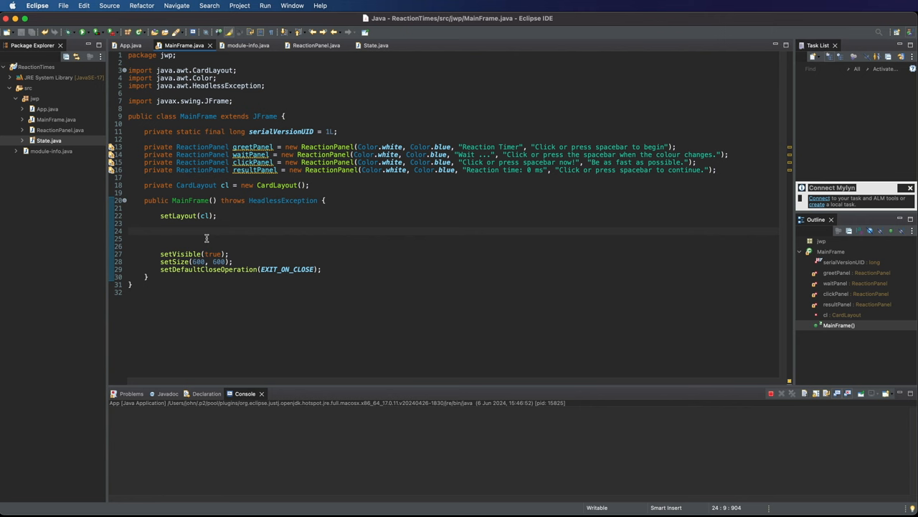
Step: Add greetPanel, waitPanel, clickPanel and resultPanel under State GREET, WAIT, CLICK and RESULTS names
type("add")
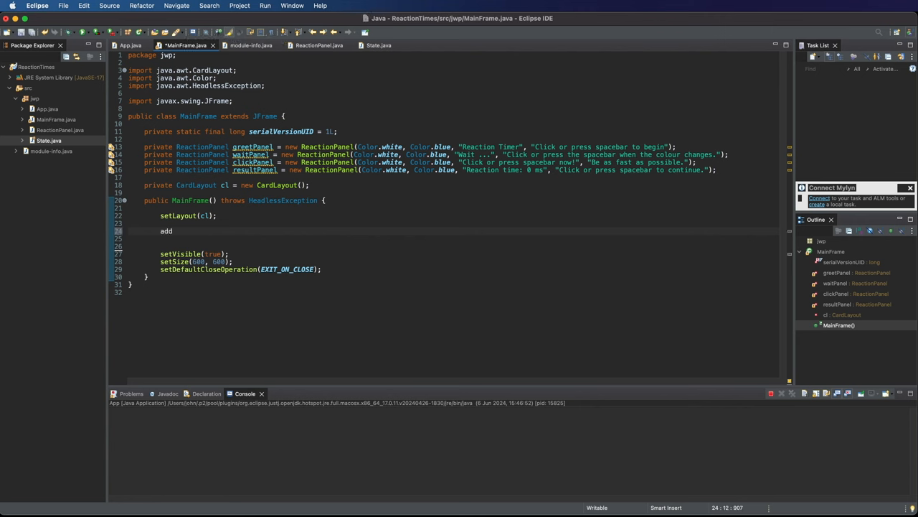
type("()")
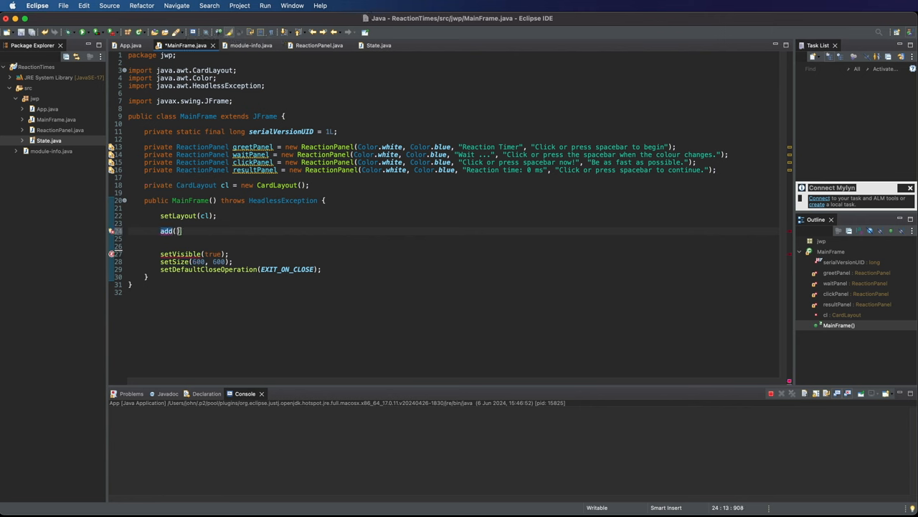
type("greetPanel,")
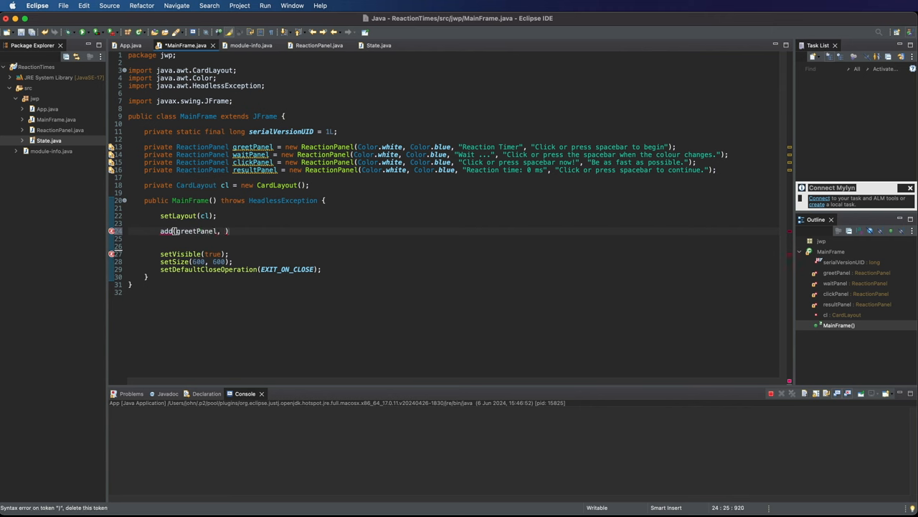
type("State")
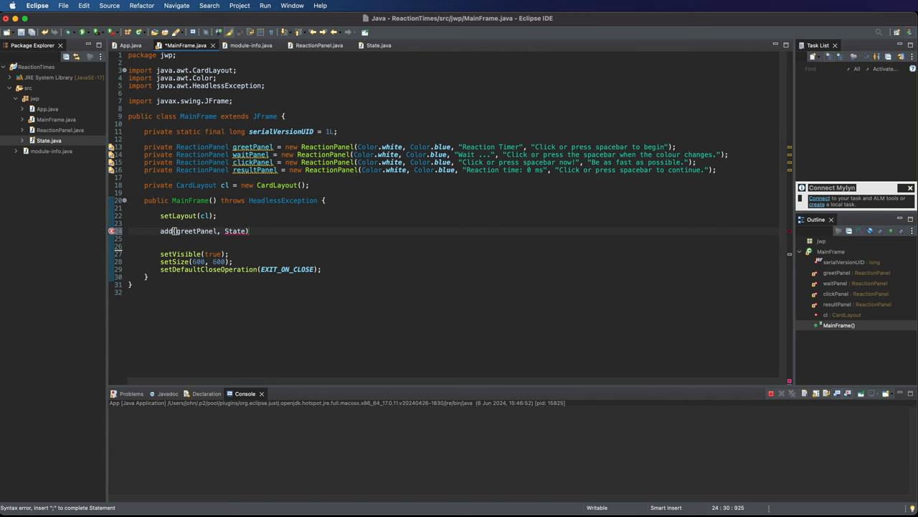
type(".GREET.toString(")
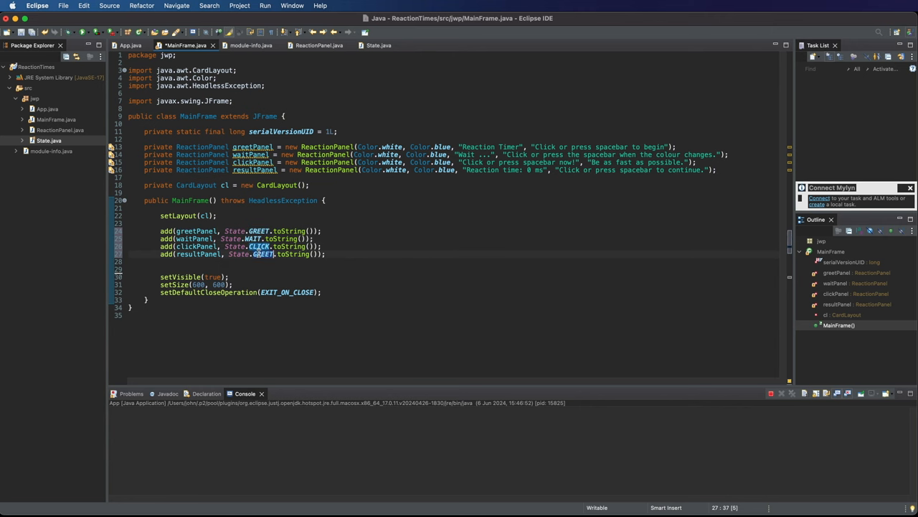
type("RESULTS")
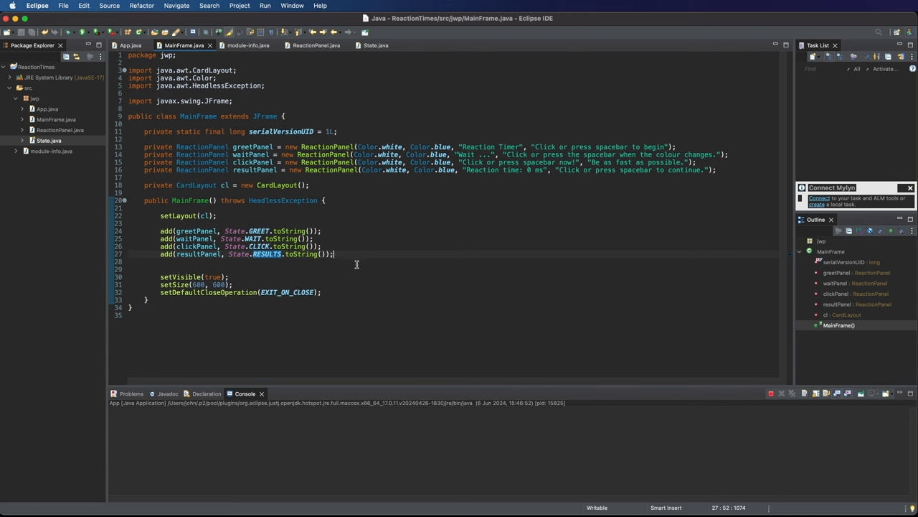
key("Enter")
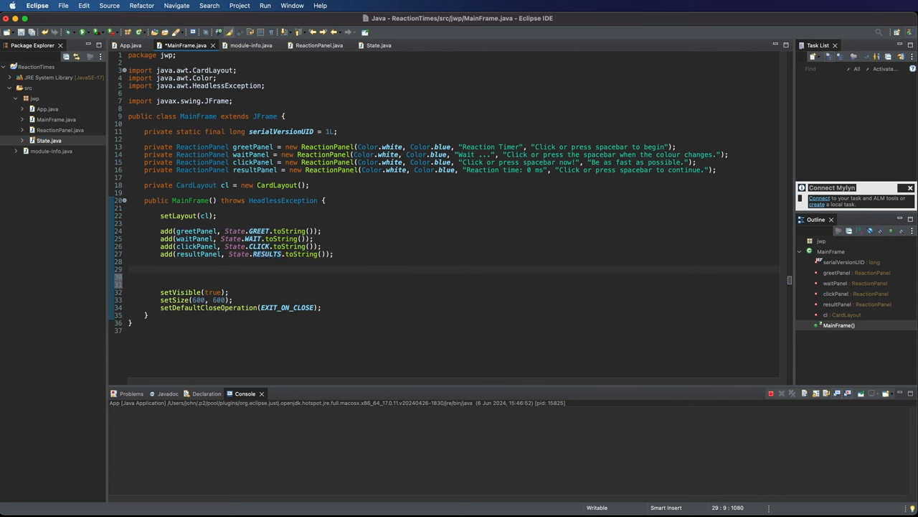
Step: Call cl.show(this, State.GREET.toString()) before setVisible and run the app
type("cl.show(this, );")
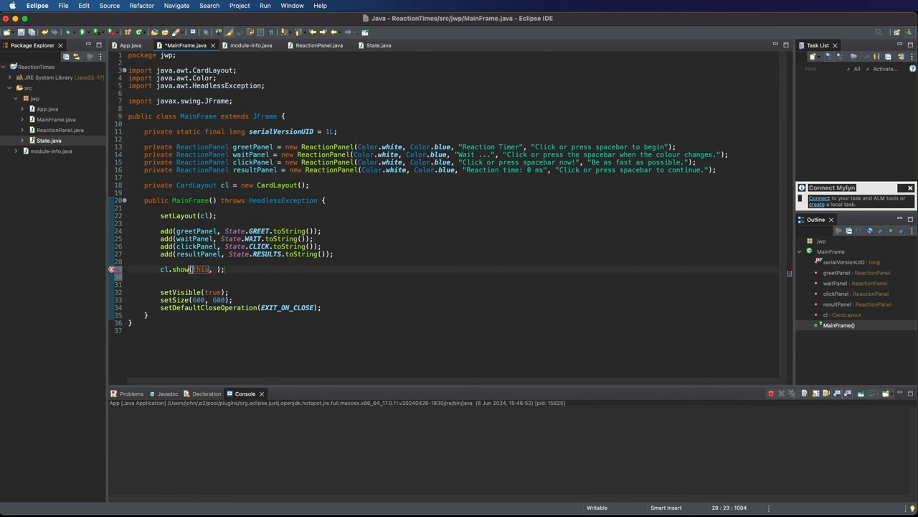
type("State.GREET.toString(")
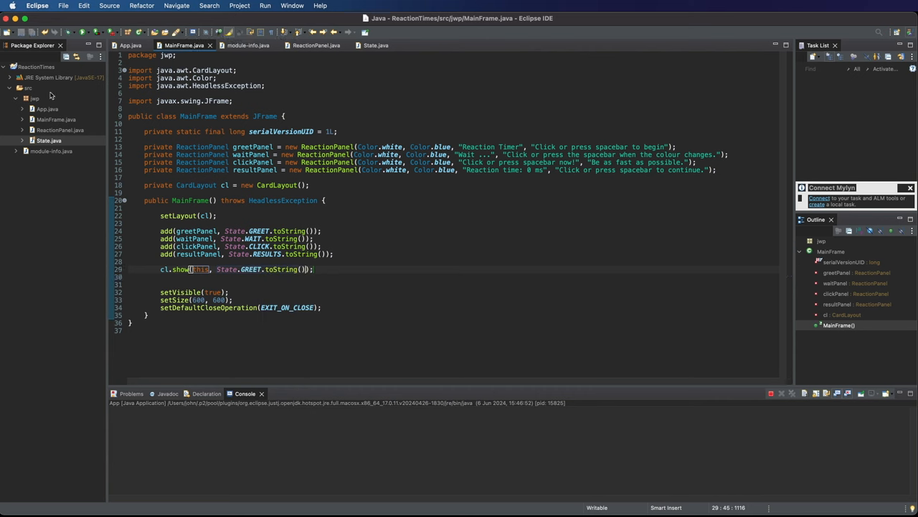
left_click(34, 99)
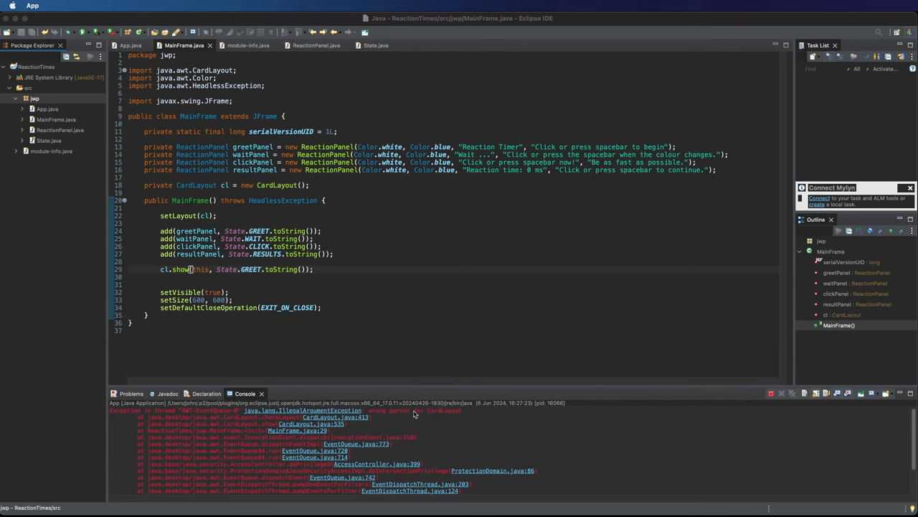
mouse_move(206, 271)
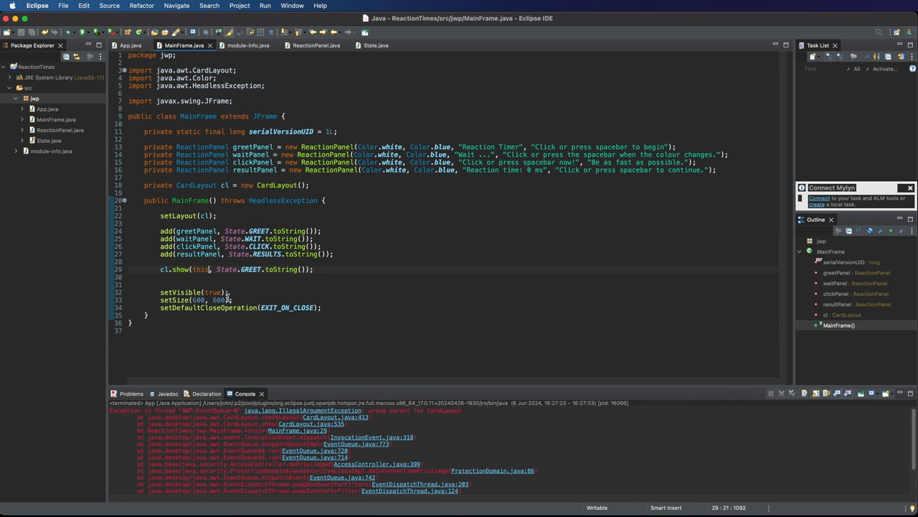
Step: Replace 'this' with getContentPane() in the cl.show call via content assist
type(".get")
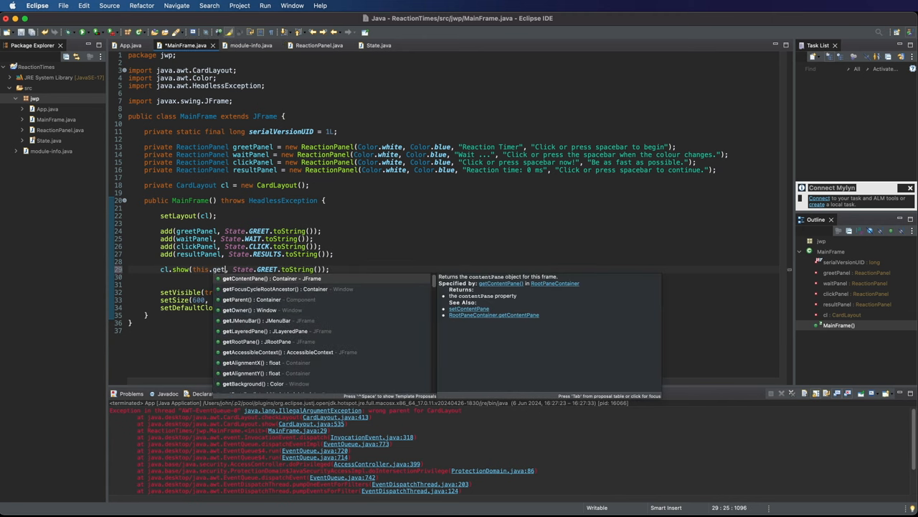
left_click(248, 279)
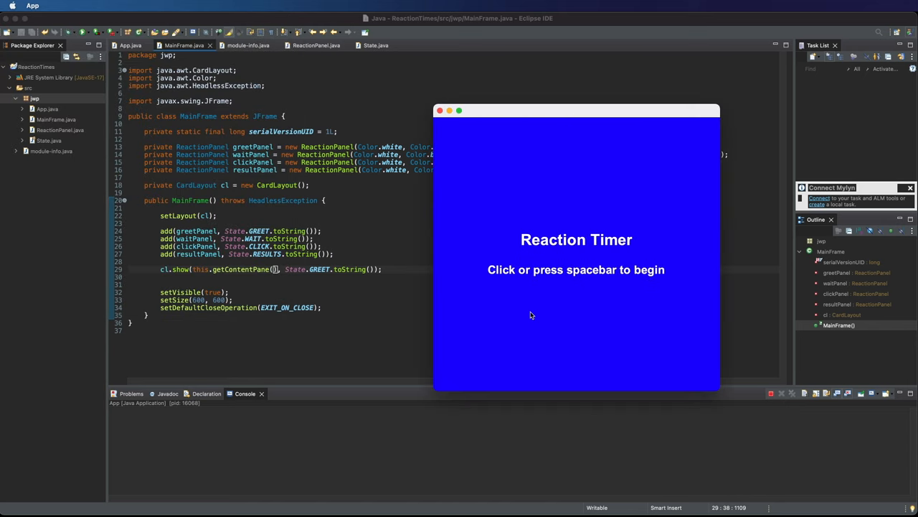
mouse_move(543, 281)
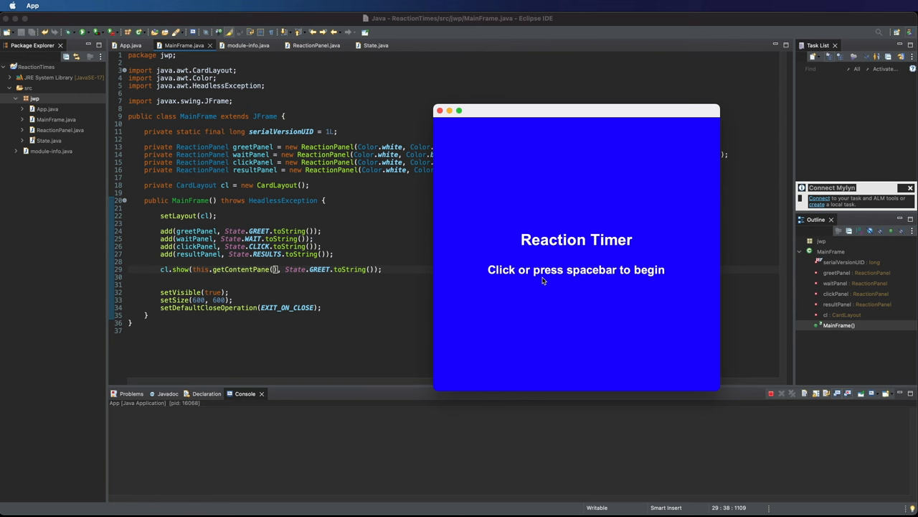
mouse_move(178, 183)
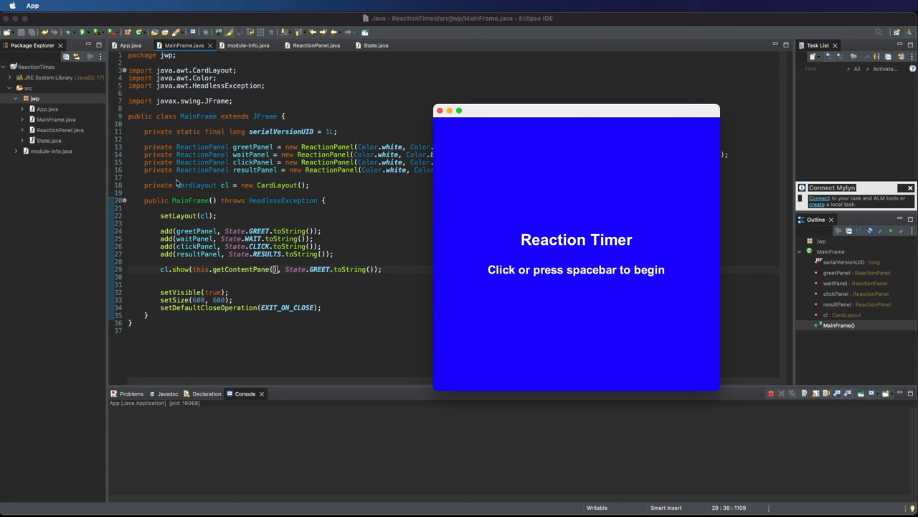
mouse_move(465, 183)
type("WAI")
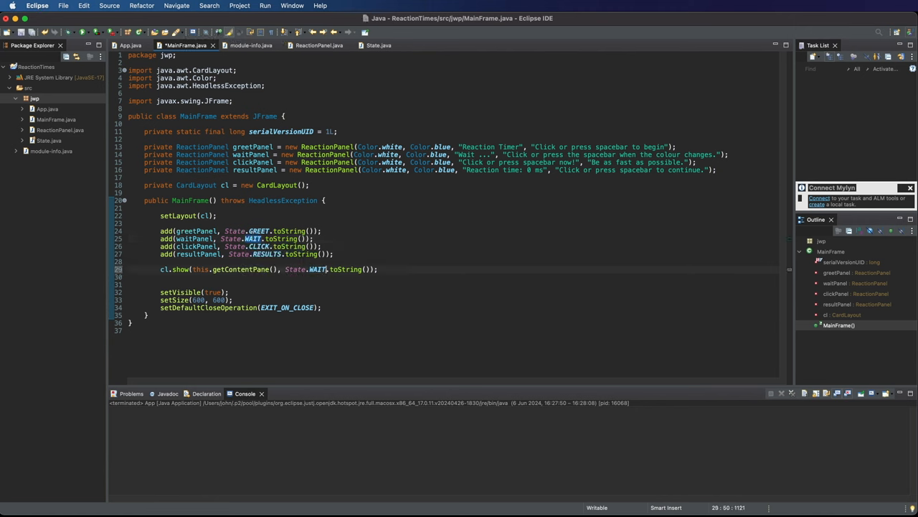
Step: Run the app on the WAIT panel, close its window, and run it again
left_click(82, 32)
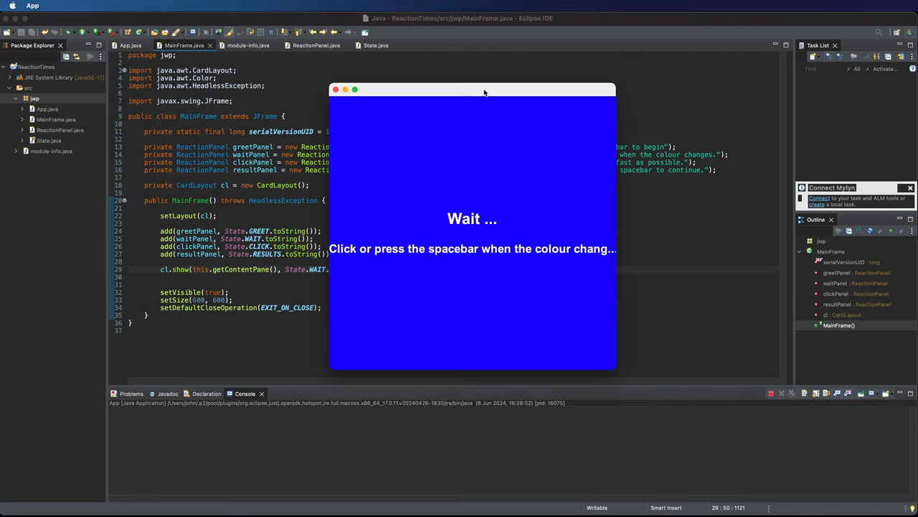
mouse_move(510, 257)
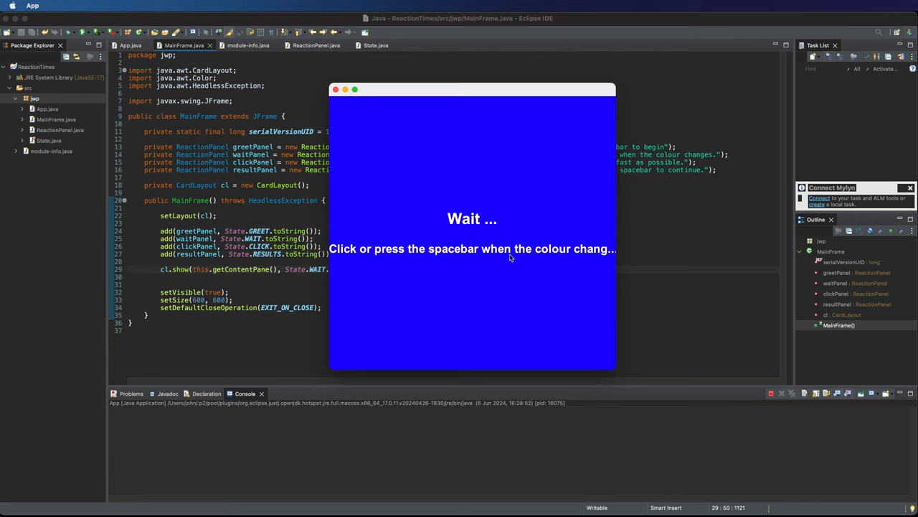
mouse_move(614, 261)
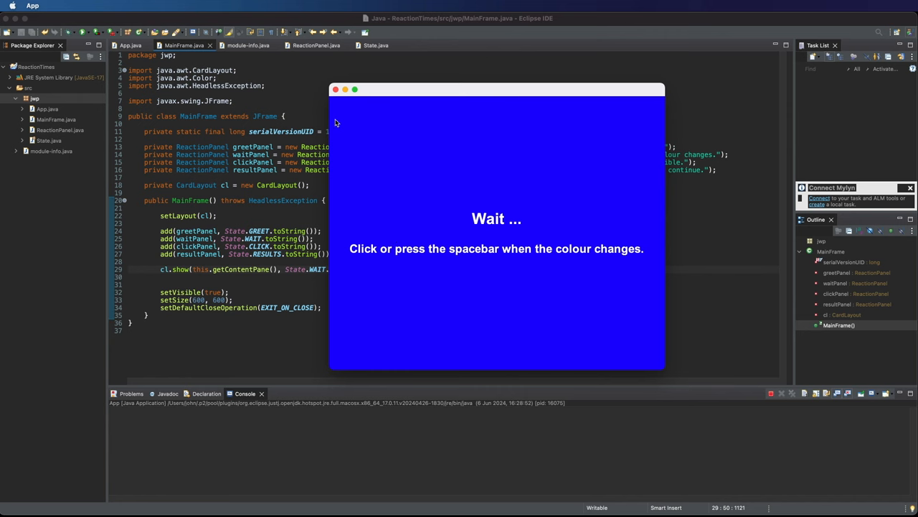
mouse_move(512, 247)
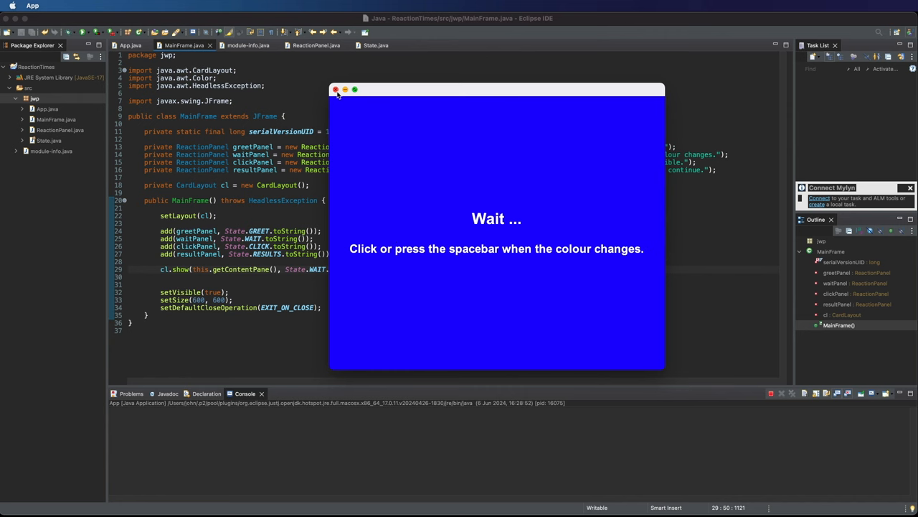
left_click(335, 89)
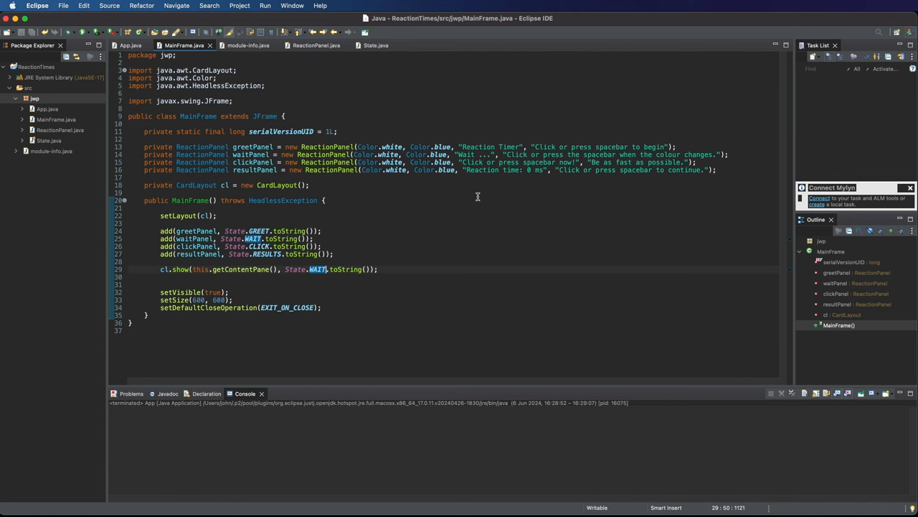
mouse_move(475, 183)
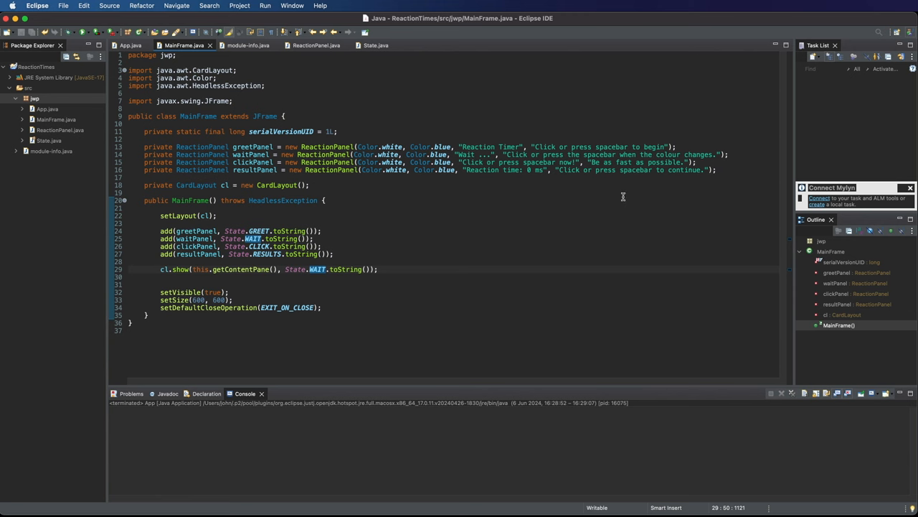
left_click(80, 32)
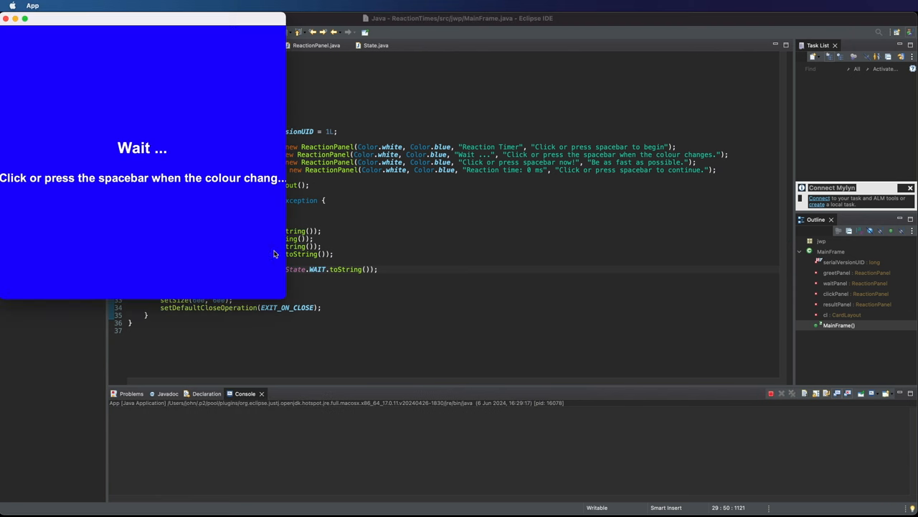
mouse_move(147, 183)
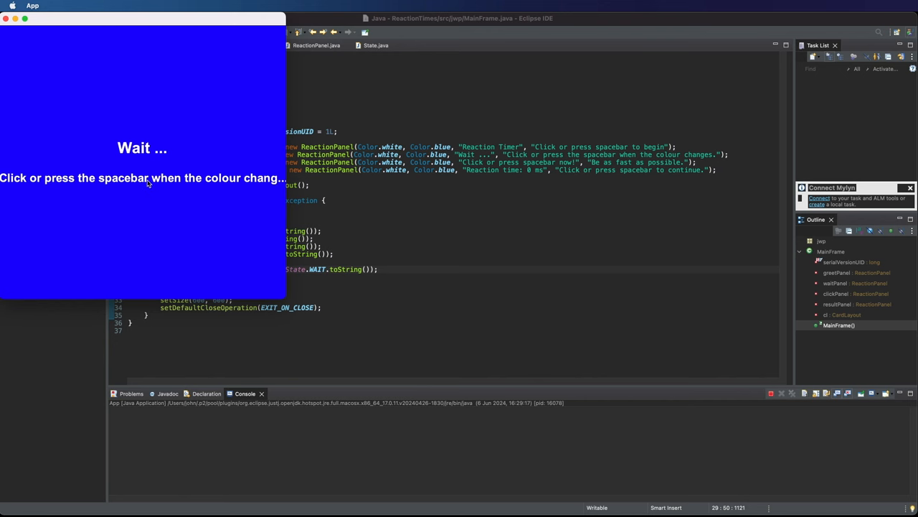
mouse_move(605, 155)
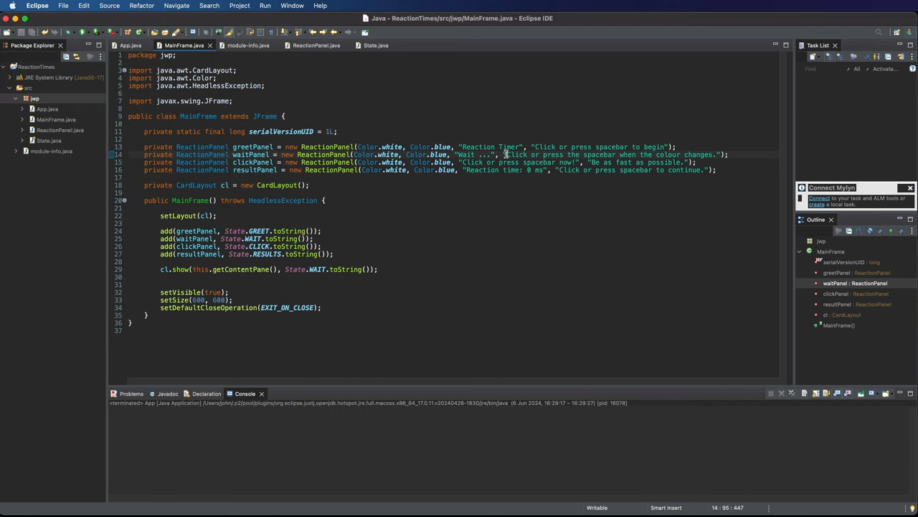
mouse_move(538, 185)
type("<html>")
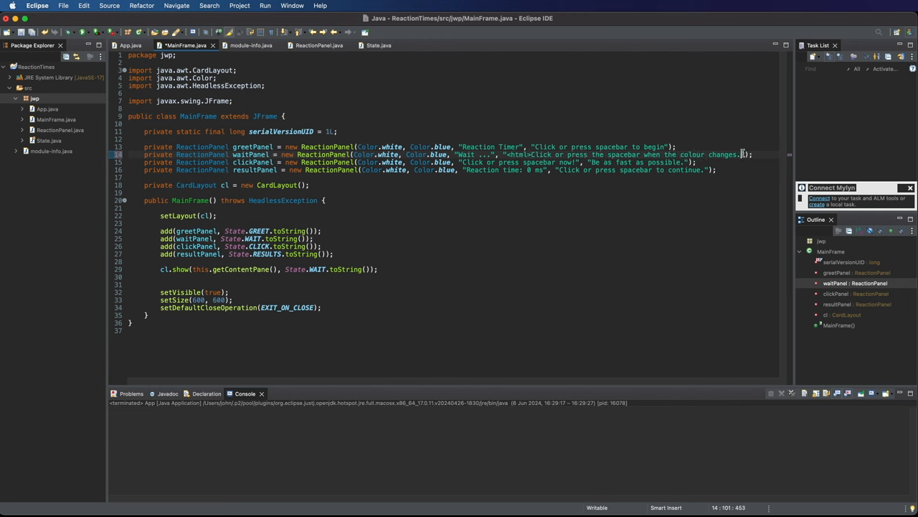
Step: Wrap the wait message in <html> with a <br/> and reposition the running app window
type("<")
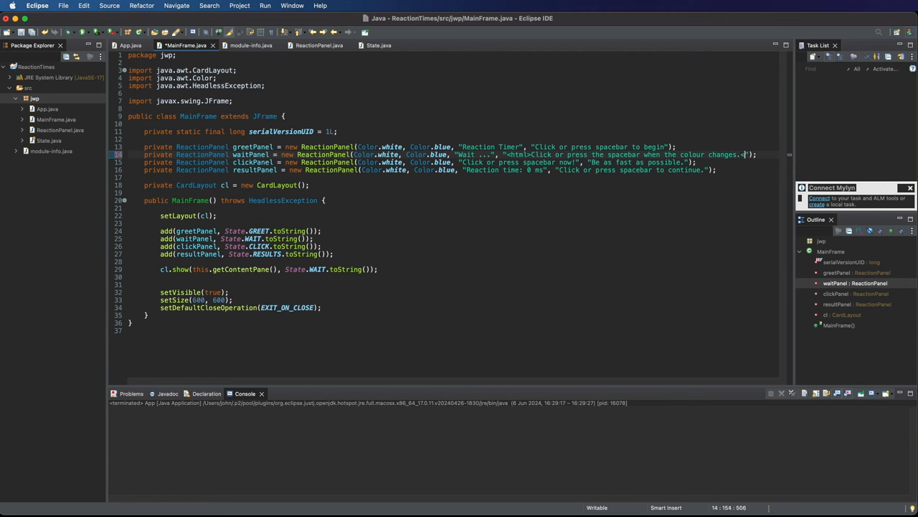
mouse_move(634, 337)
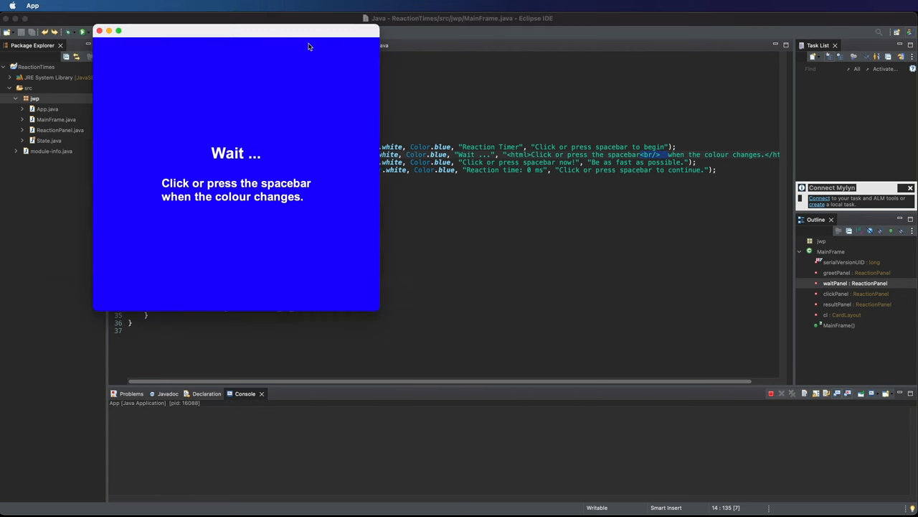
left_click_drag(237, 30, 413, 49)
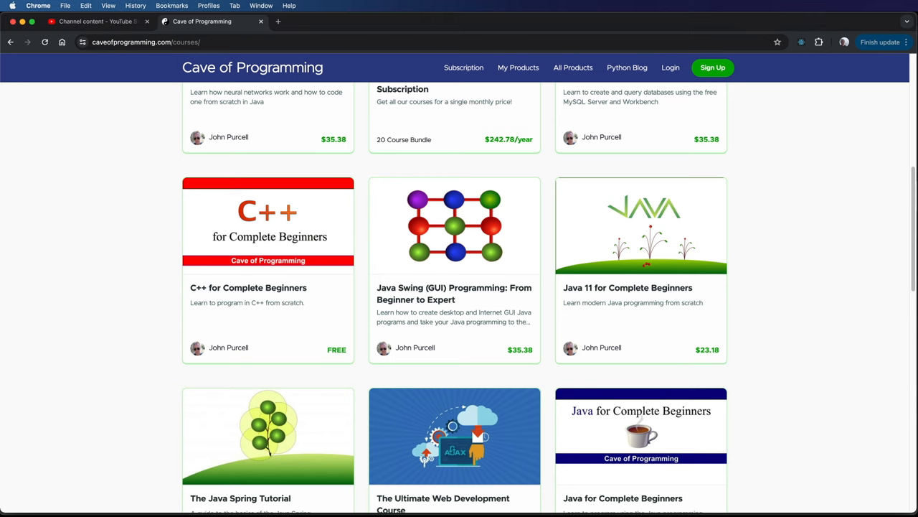
mouse_move(448, 247)
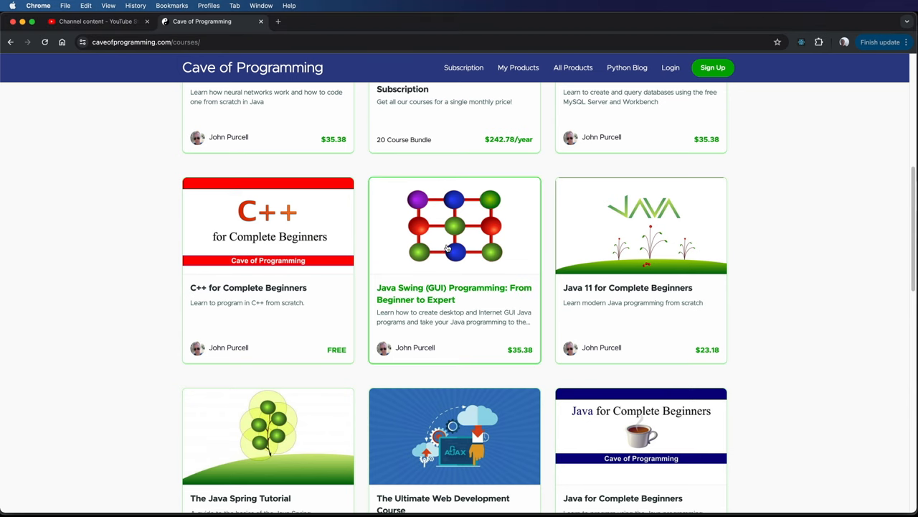
Step: Open the Java Swing (GUI) Programming course and scroll to its Course Curriculum
scroll("up", 3)
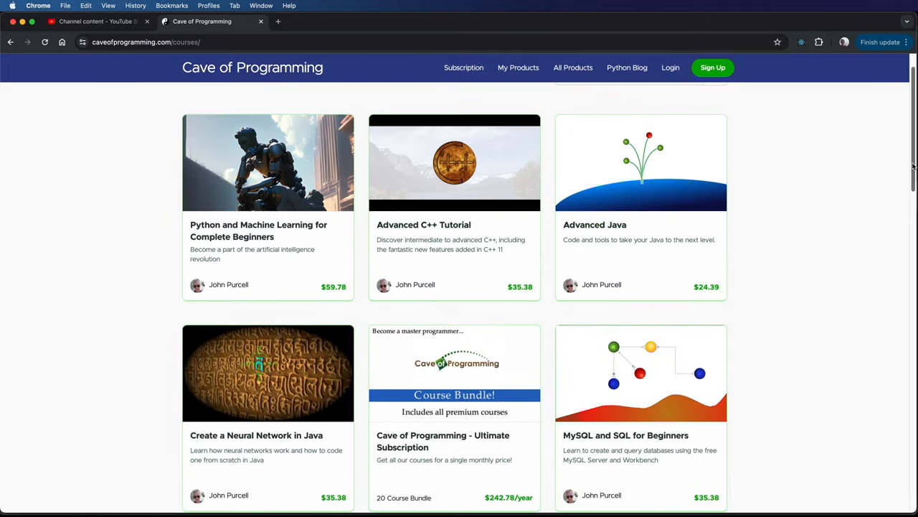
scroll("down", 3)
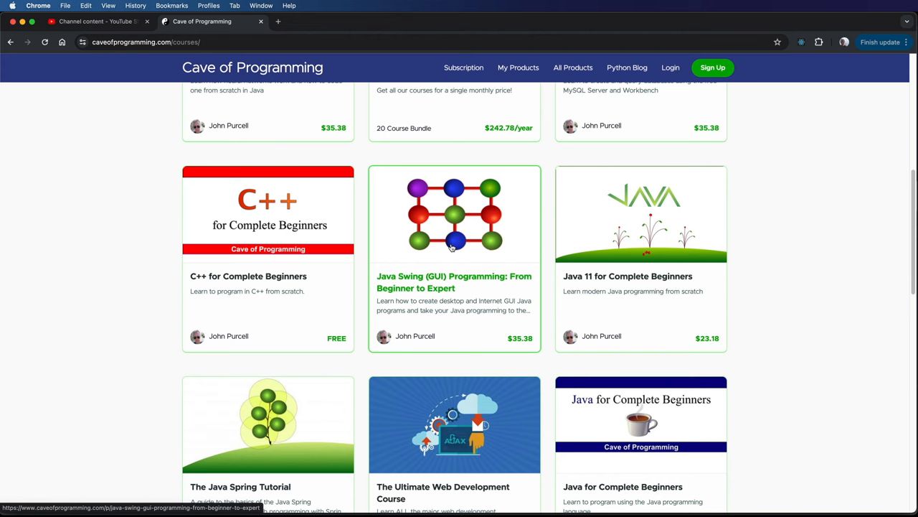
mouse_move(881, 180)
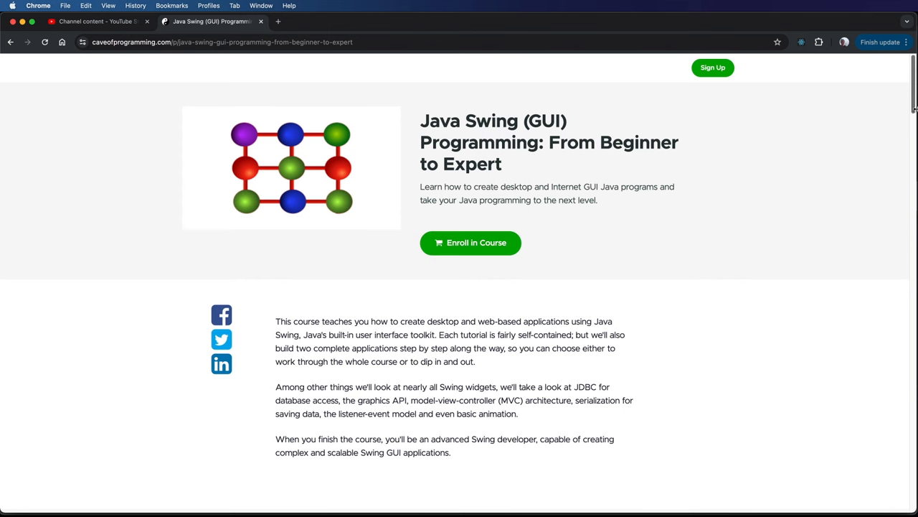
scroll("down", 3)
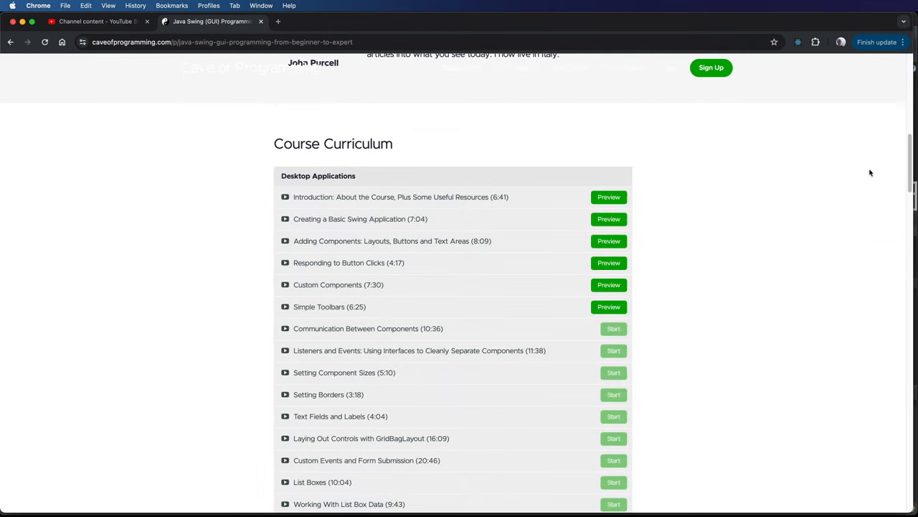